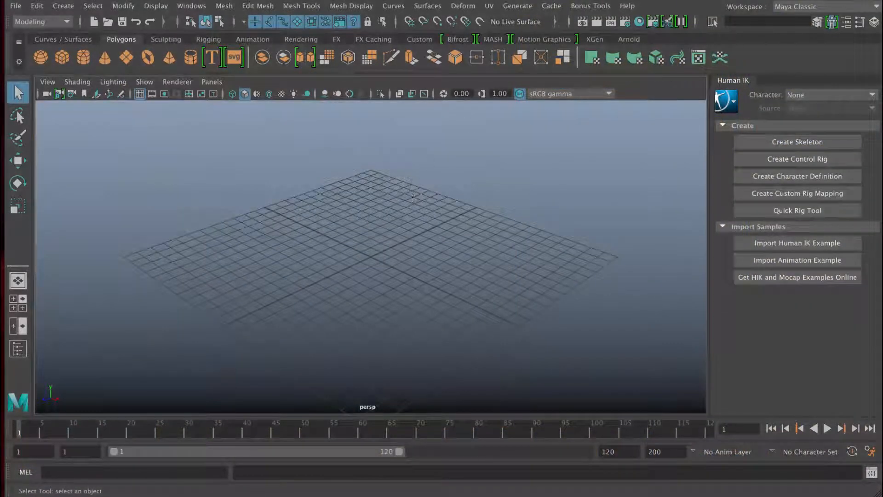
Toggle the Character Controls panel and import the sample HumanIK fight dummy character
left_click(831, 22)
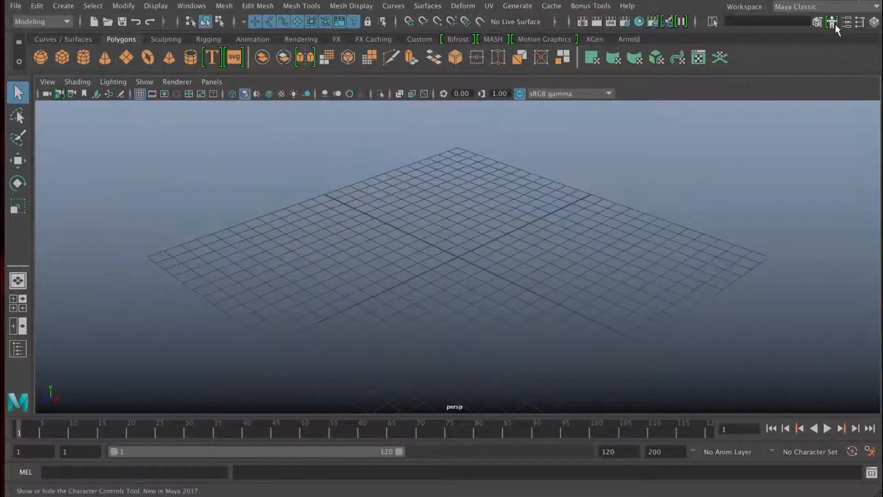
left_click(832, 22)
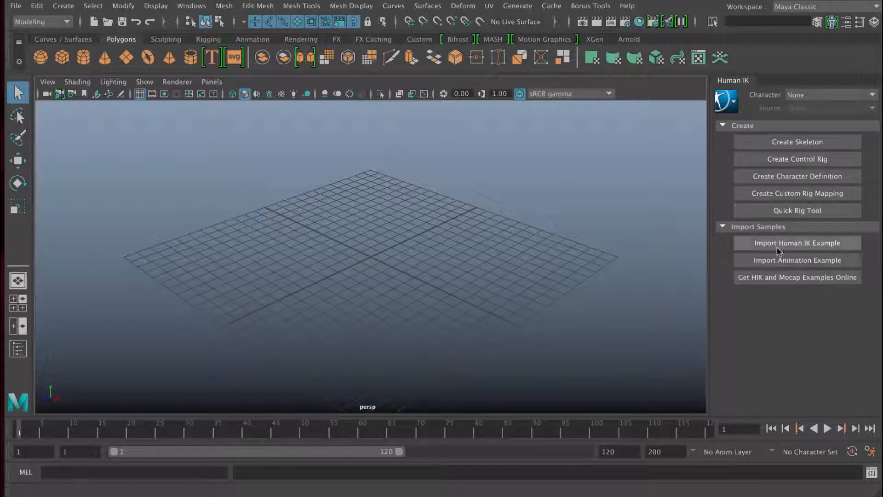
left_click(796, 260)
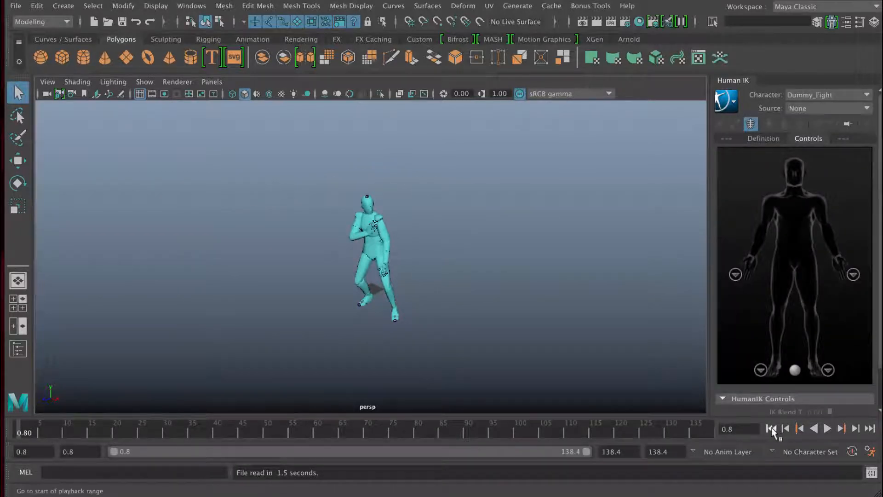
Set Max Playback Speed to Real-time [24 fps] in Animation Preferences and save
left_click(828, 428)
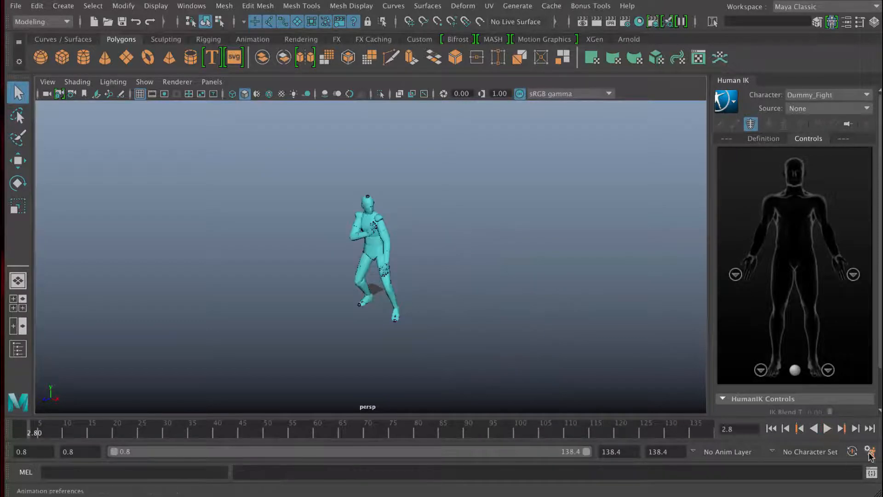
left_click(869, 448)
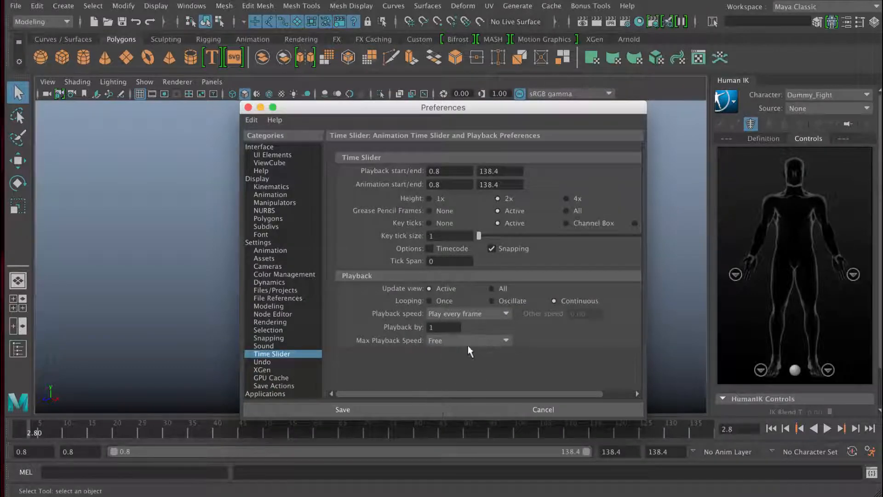
left_click(467, 340)
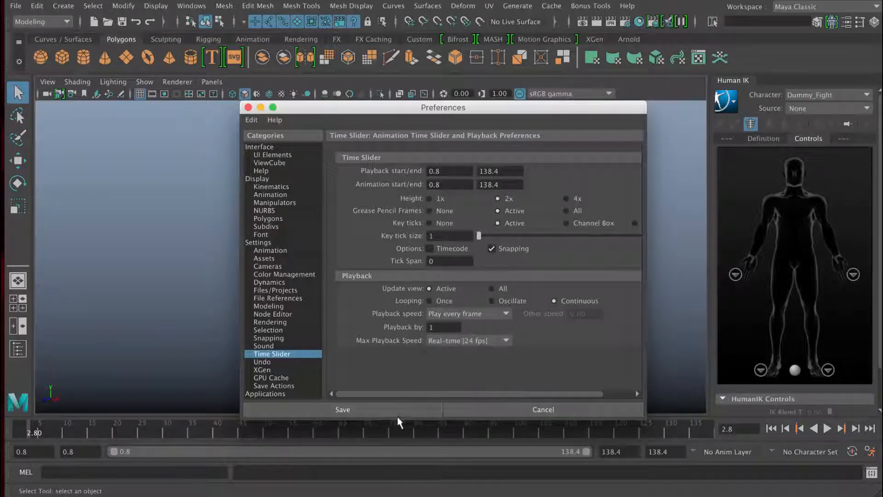
left_click(342, 409)
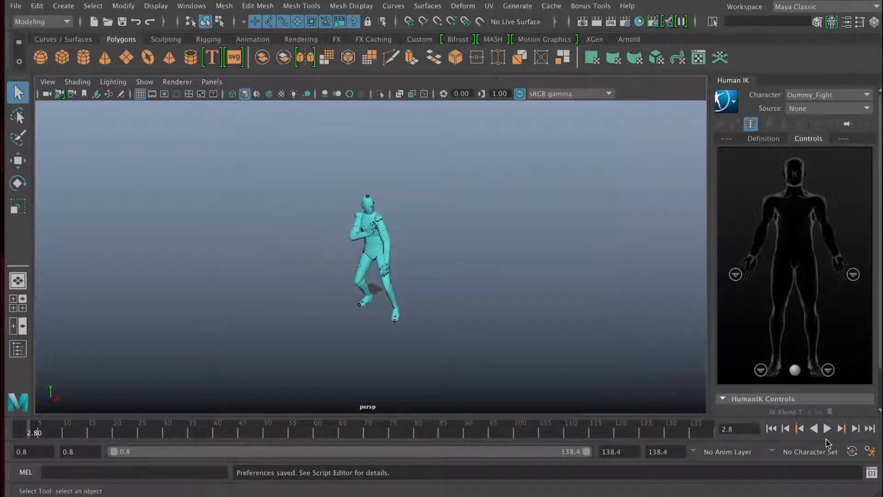
Play the fight animation to frame 64.8 and orbit around the dummy in wireframe
left_click(828, 427)
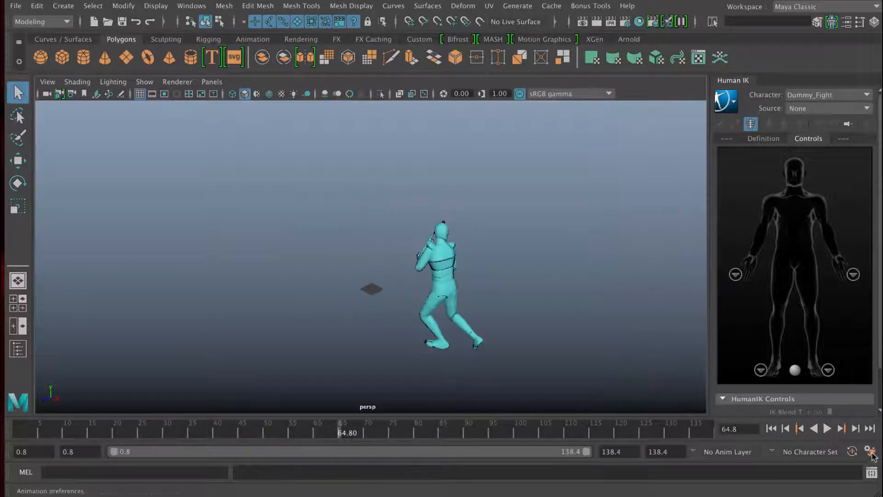
mouse_move(871, 450)
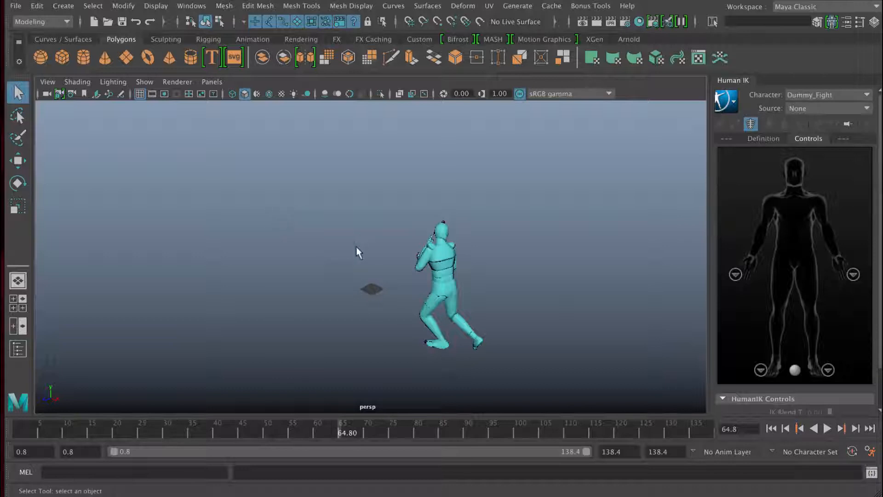
mouse_move(491, 276)
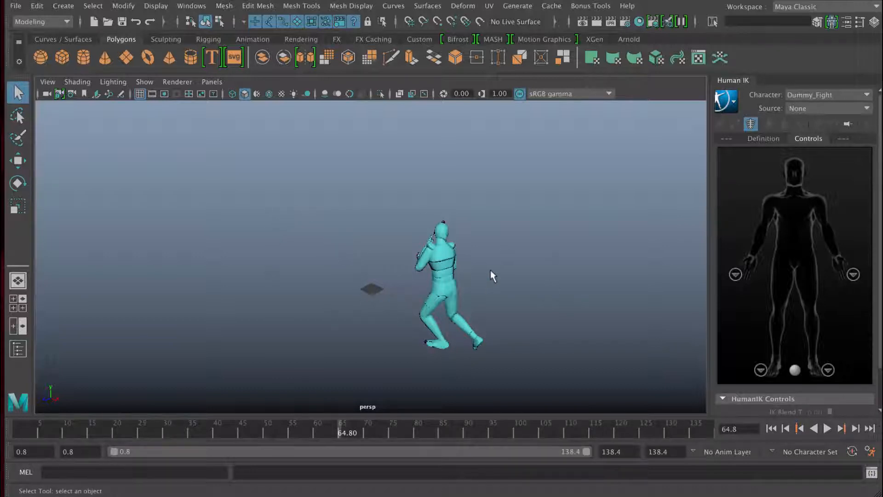
mouse_move(503, 268)
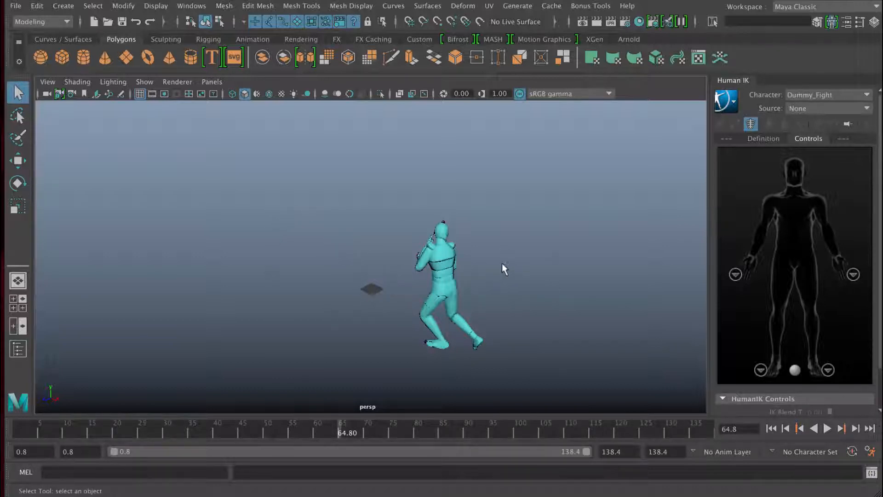
mouse_move(485, 262)
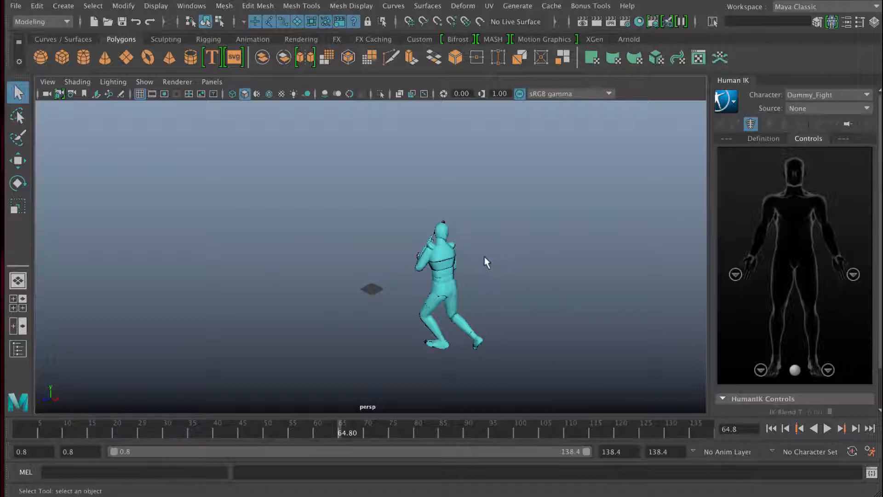
left_click_drag(484, 259, 535, 249)
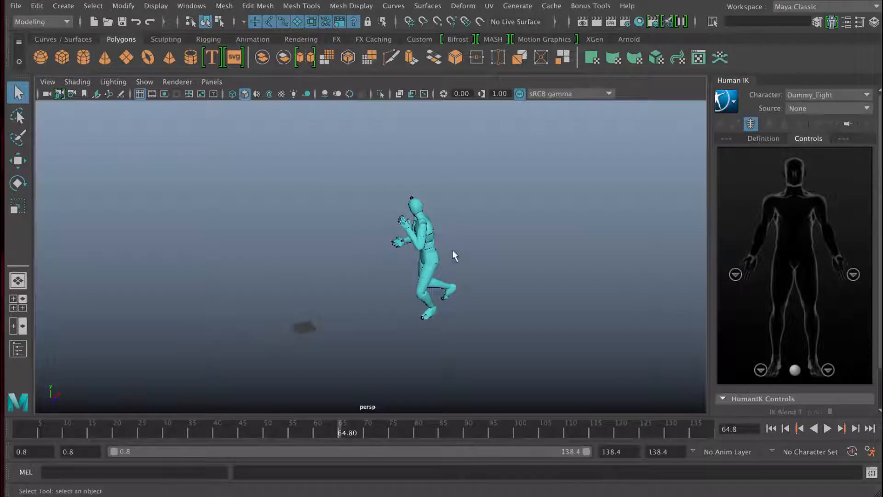
mouse_move(270, 165)
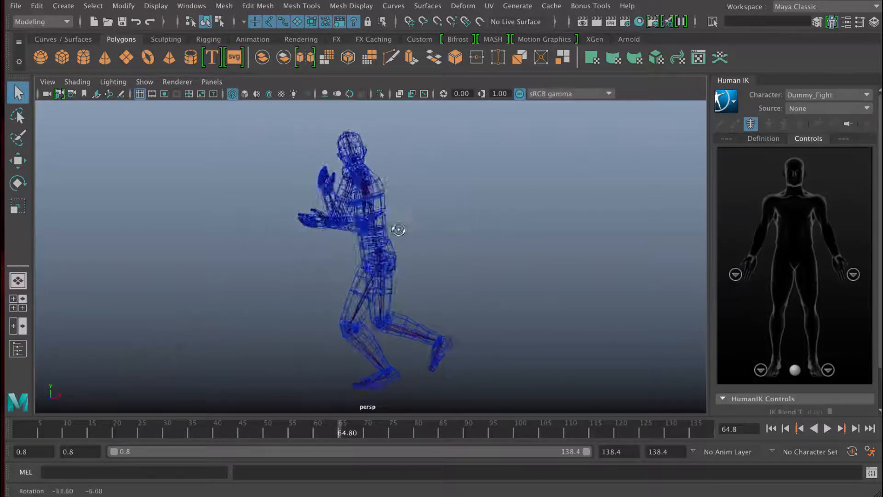
Orbit around the dummy shown in shaded display again
left_click_drag(395, 230, 304, 228)
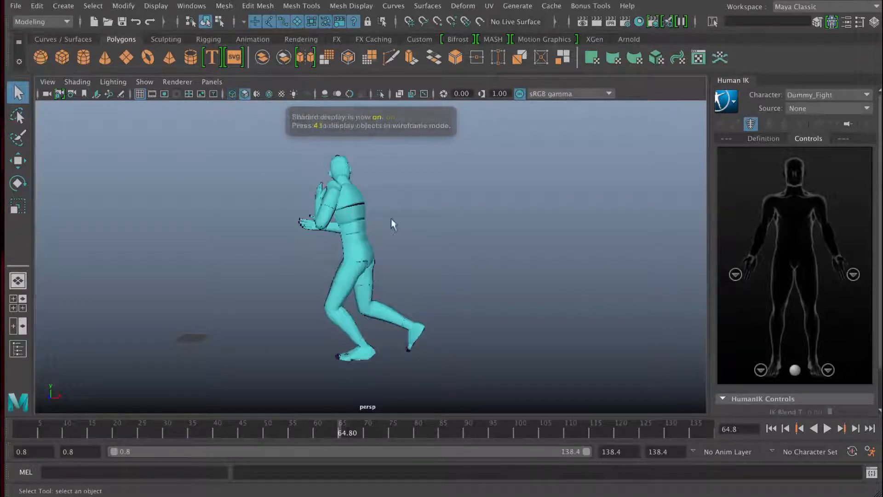
mouse_move(440, 280)
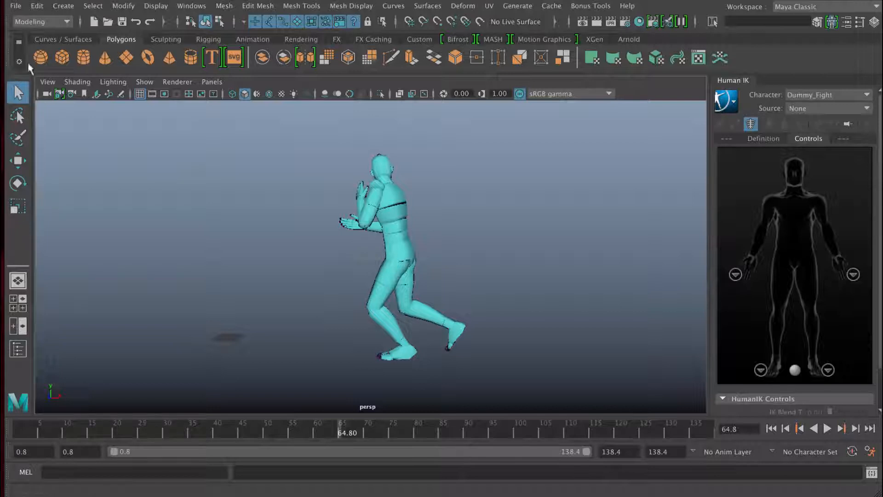
mouse_move(406, 203)
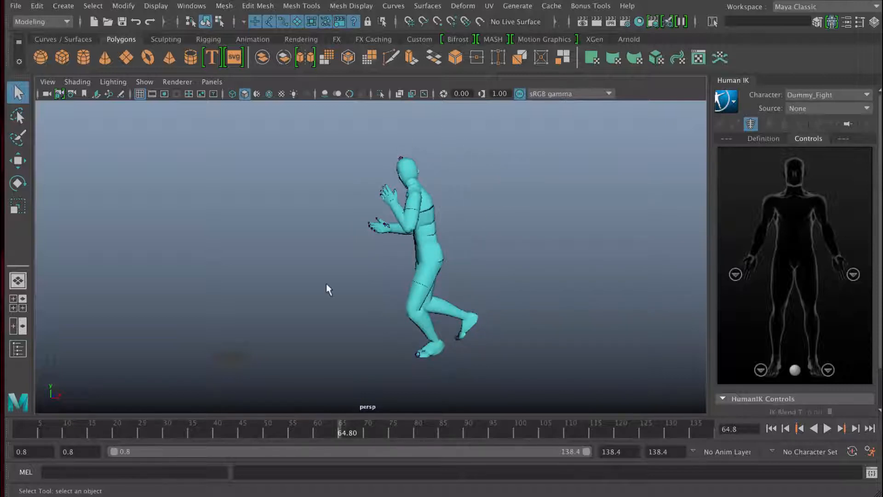
mouse_move(469, 250)
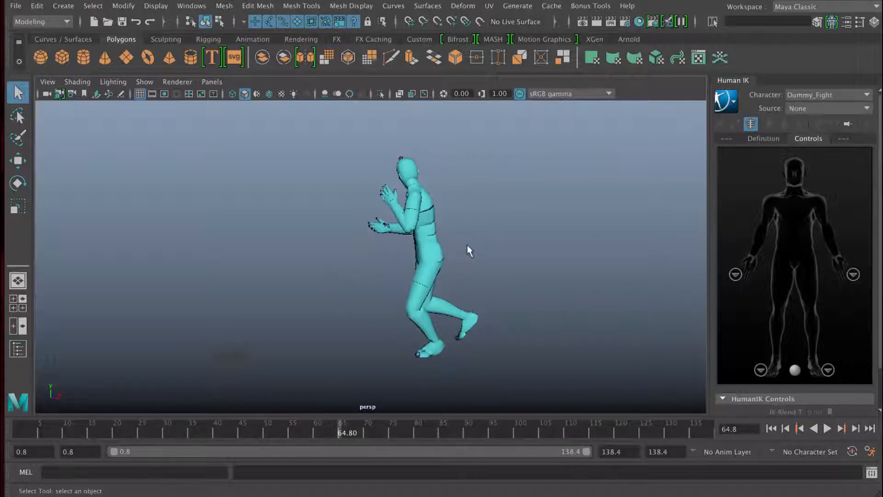
mouse_move(304, 236)
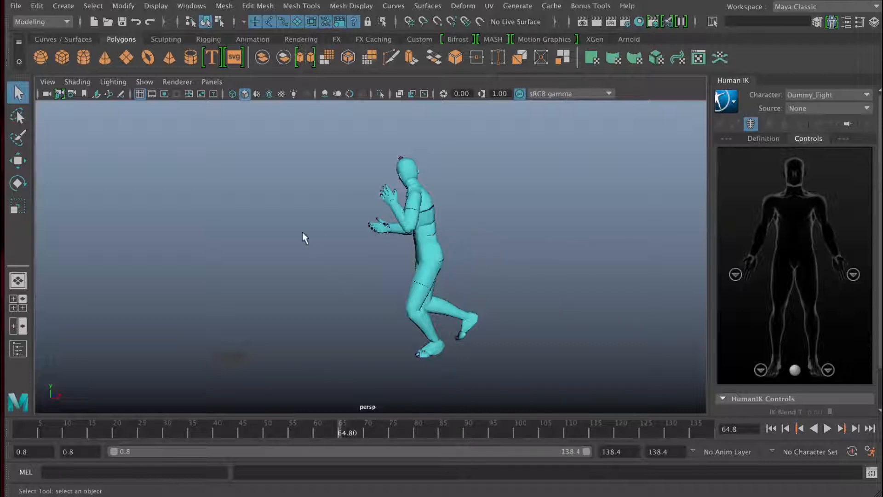
mouse_move(365, 236)
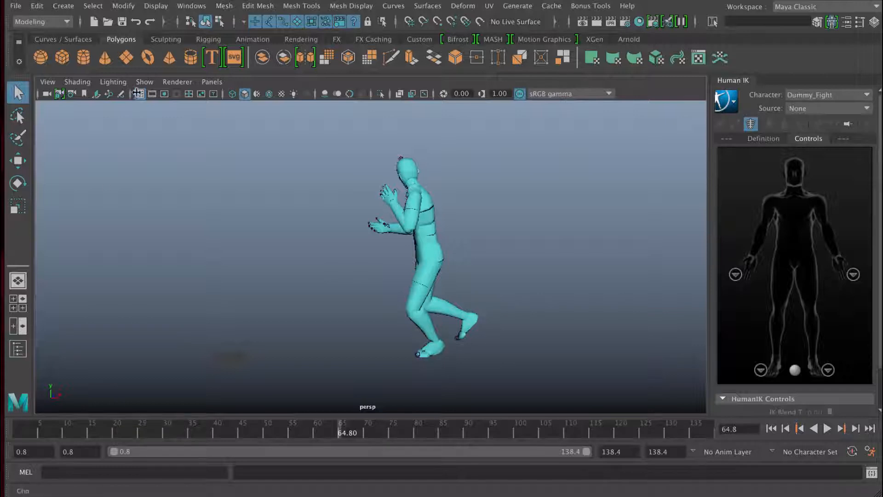
Browse the Windows menu and show the Outliner beside the viewport
left_click(192, 7)
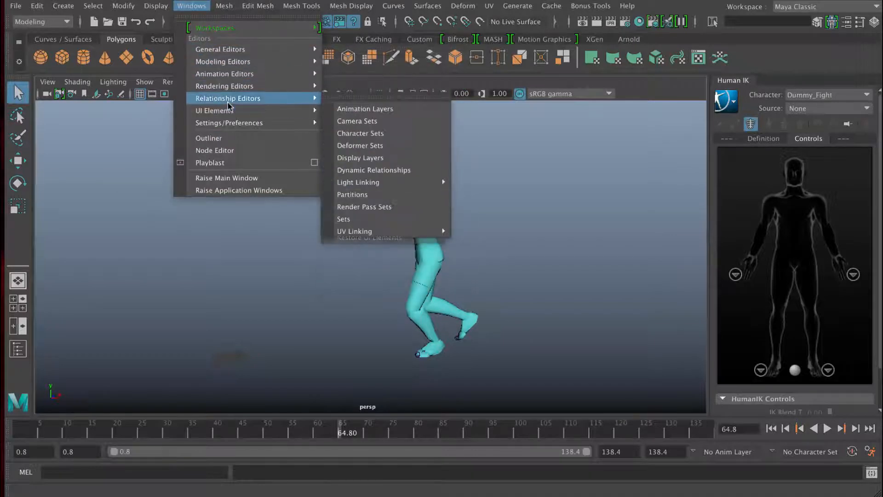
mouse_move(219, 49)
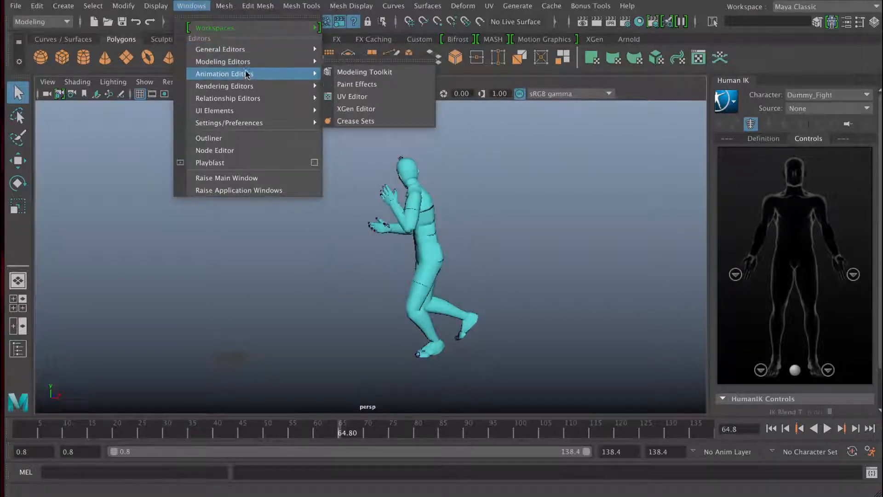
mouse_move(228, 99)
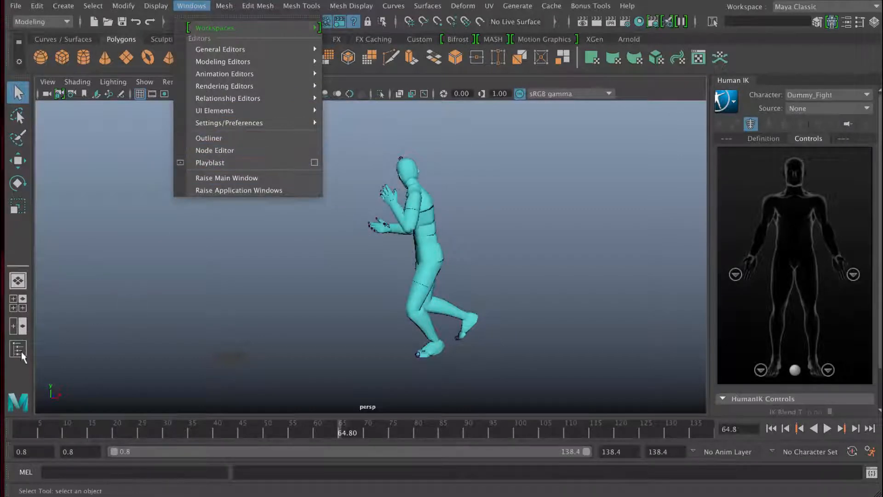
left_click(209, 137)
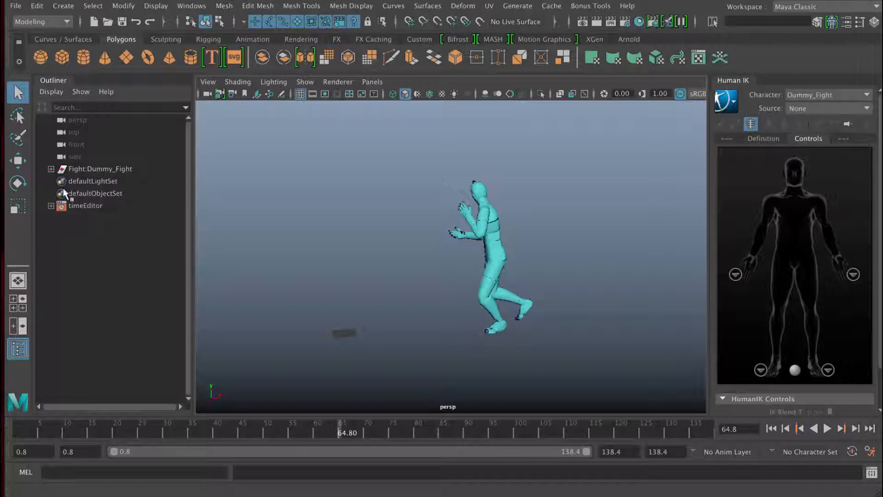
Select Fight:Dummy_Fight in the Outliner, move it along X, then undo the move via Edit
left_click(50, 168)
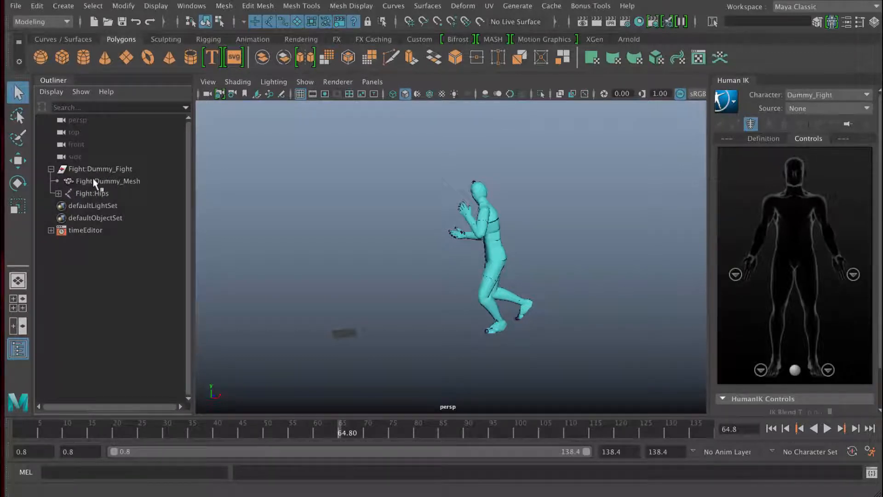
left_click(100, 168)
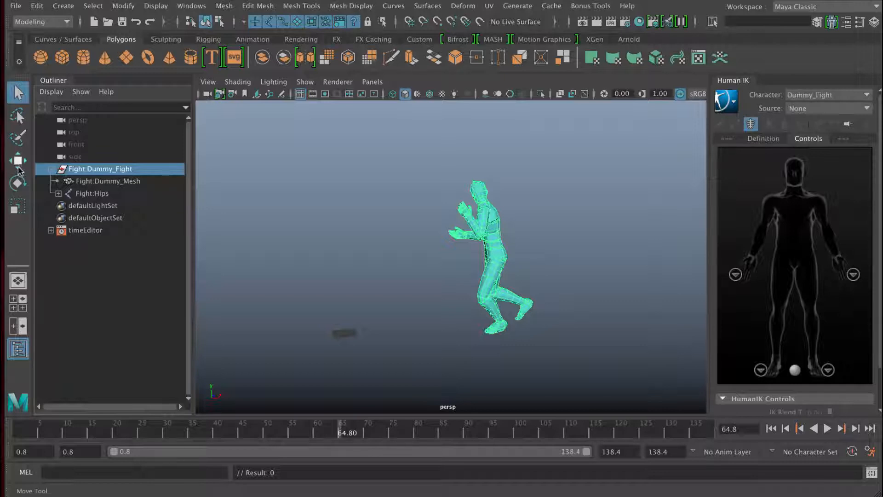
left_click(17, 160)
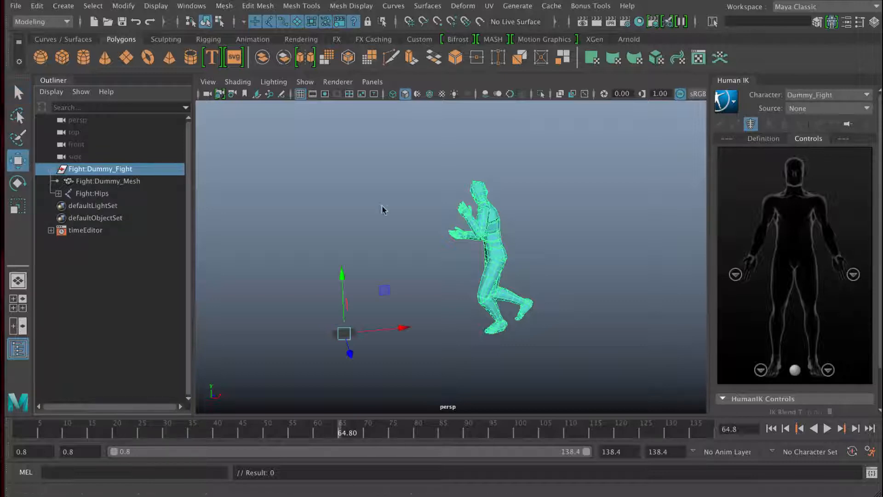
mouse_move(425, 254)
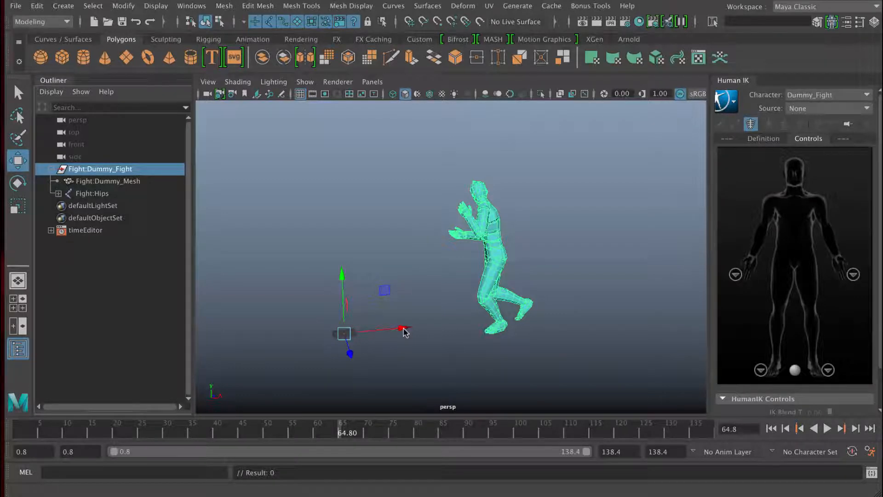
left_click_drag(400, 329, 391, 329)
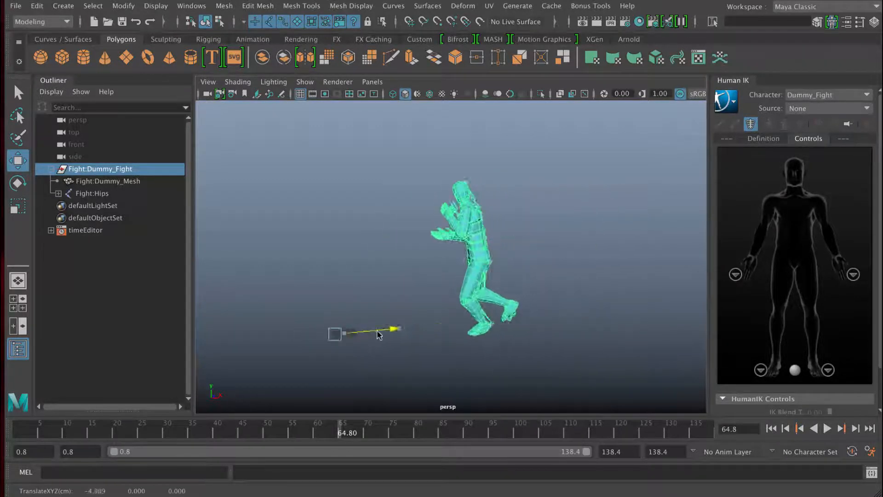
left_click_drag(395, 328, 310, 336)
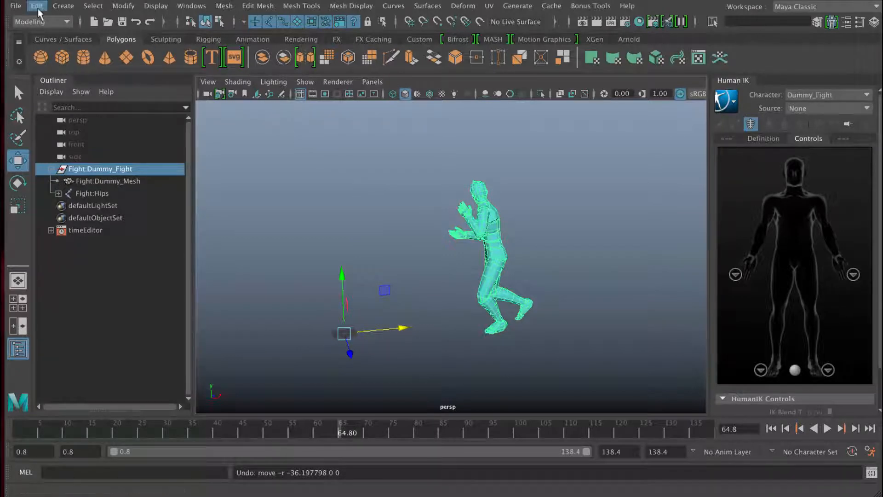
left_click(36, 5)
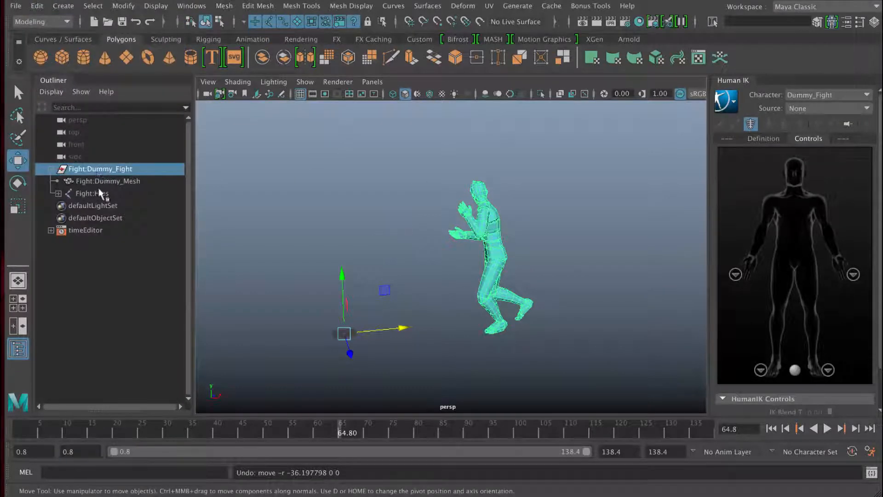
Select Fight:Dummy_Mesh, reveal the skeleton with joint X-ray, and select the Fight:Hips joint
left_click(108, 181)
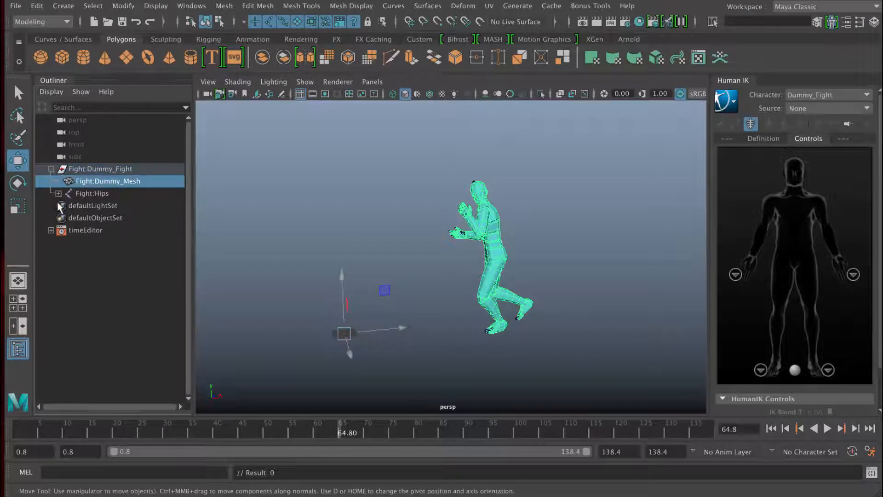
left_click(58, 192)
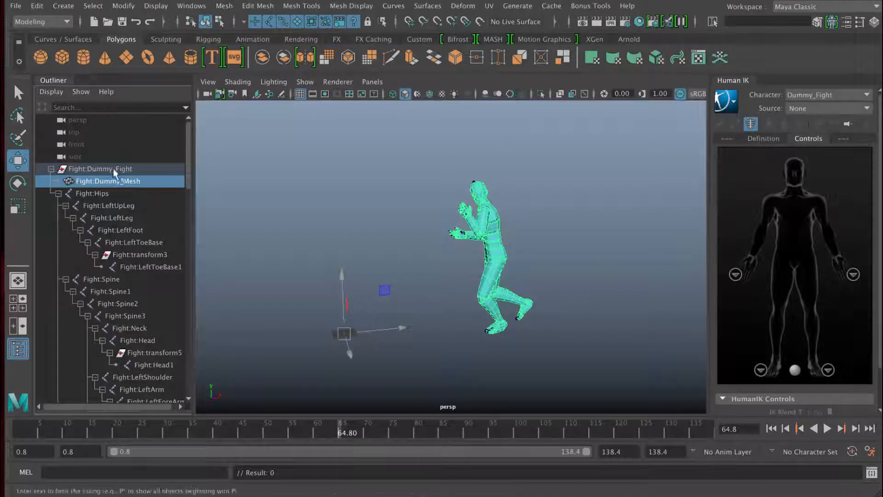
left_click(56, 193)
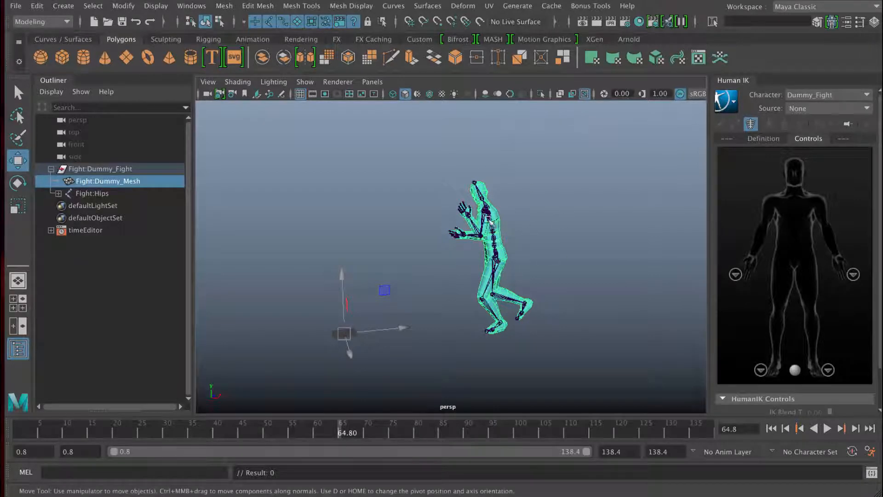
left_click(586, 94)
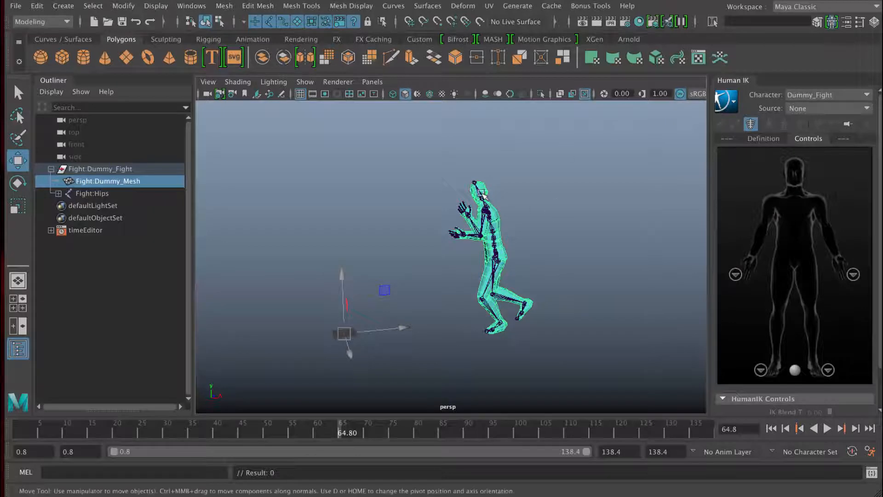
left_click(92, 192)
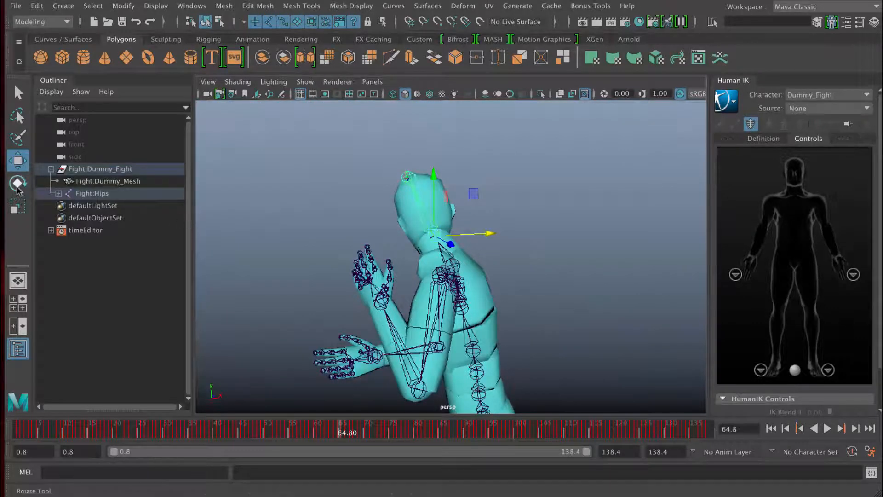
Rotate the Fight:Hips joint slightly with the Rotate Tool to change the dummy's pose
left_click(17, 183)
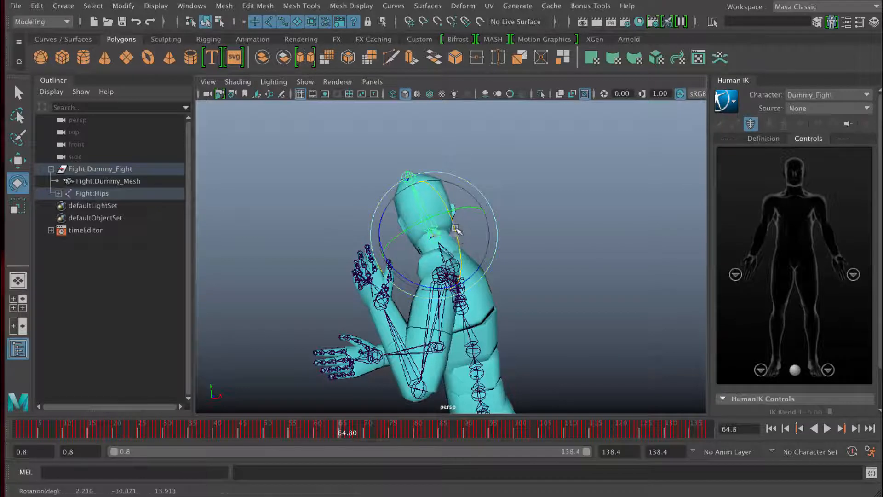
left_click_drag(456, 230, 451, 244)
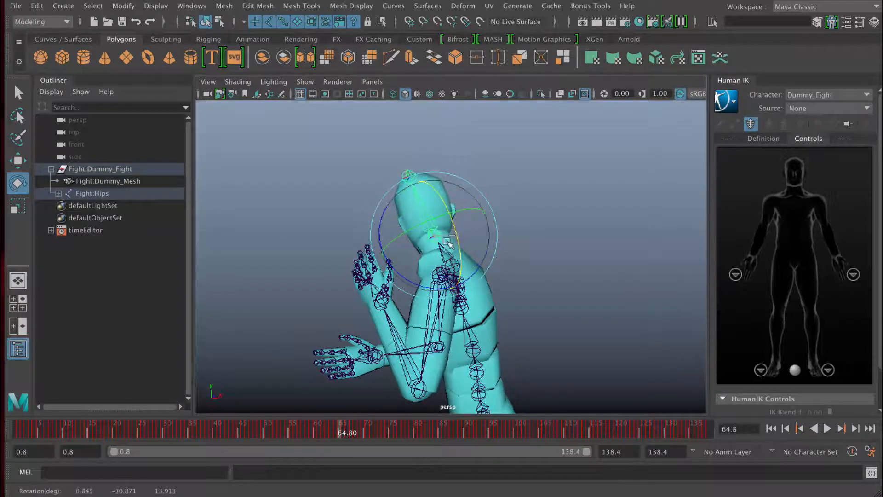
left_click_drag(451, 242, 391, 276)
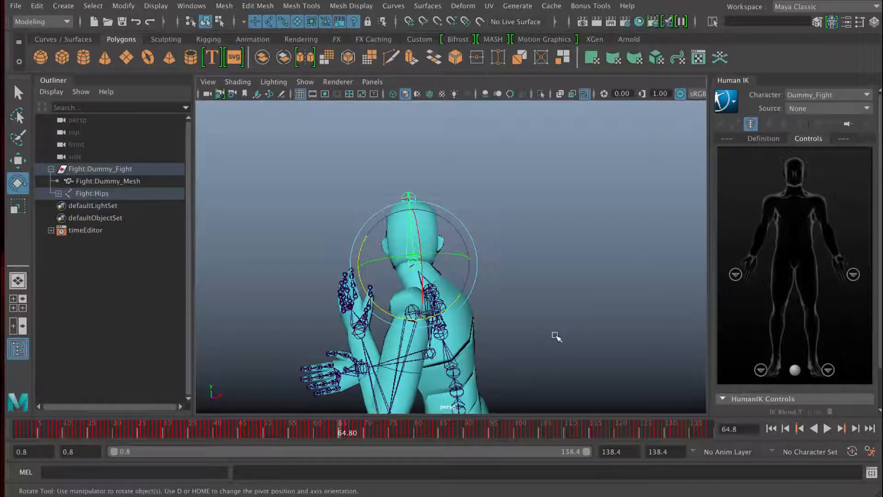
mouse_move(514, 213)
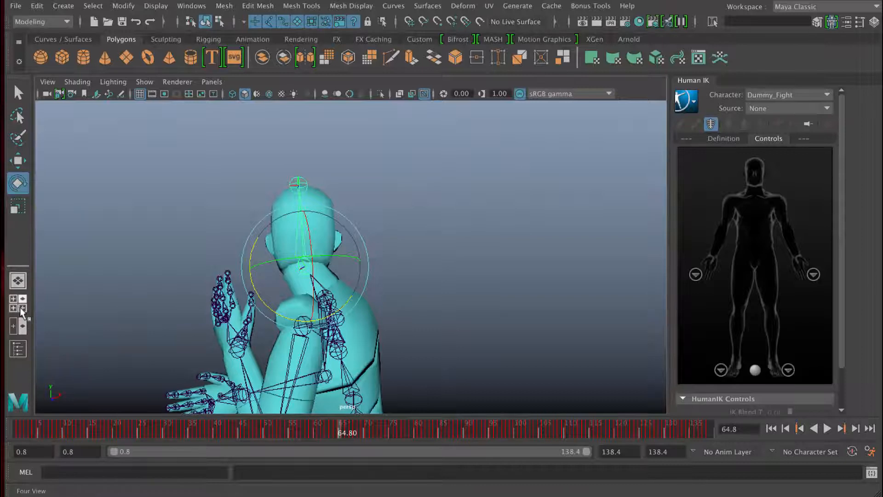
mouse_move(18, 309)
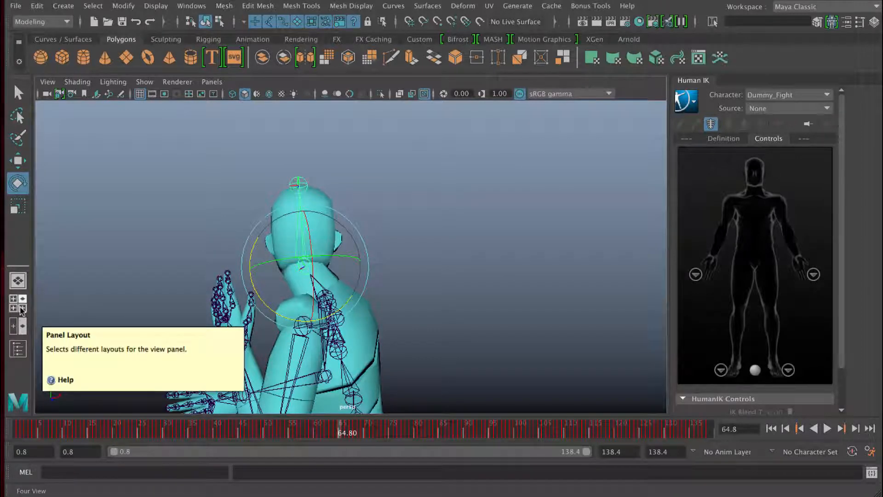
left_click(19, 303)
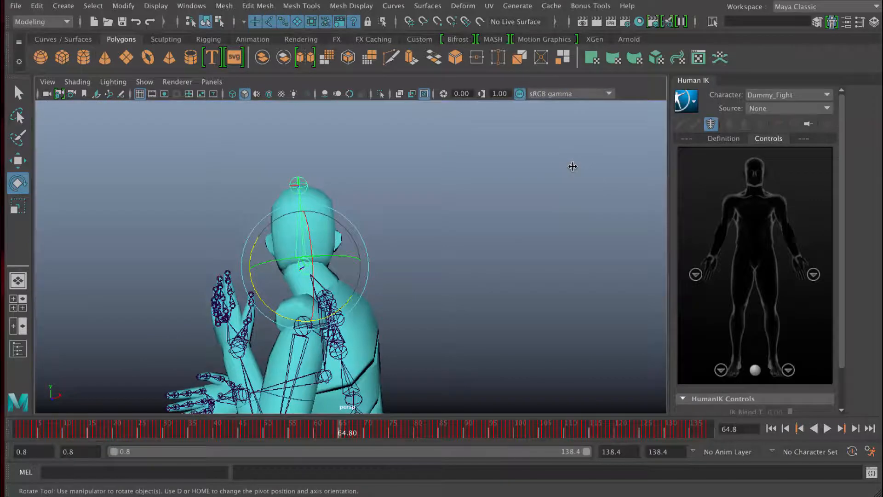
key("space")
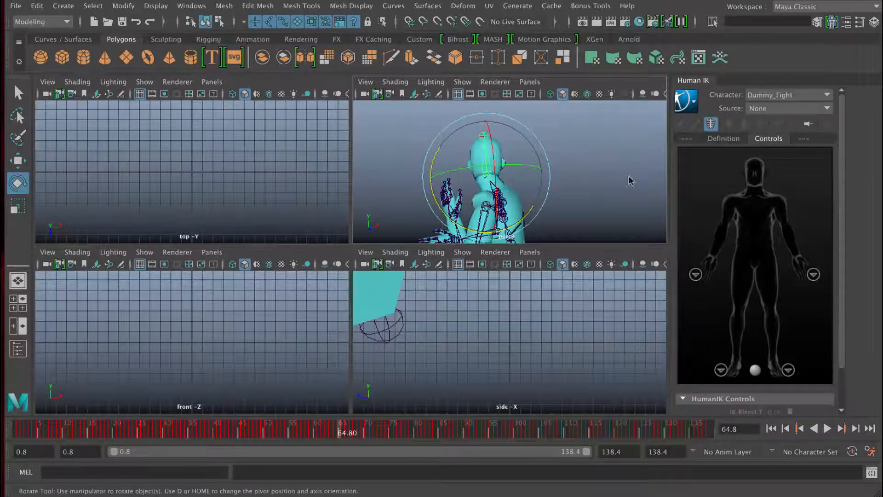
key("space")
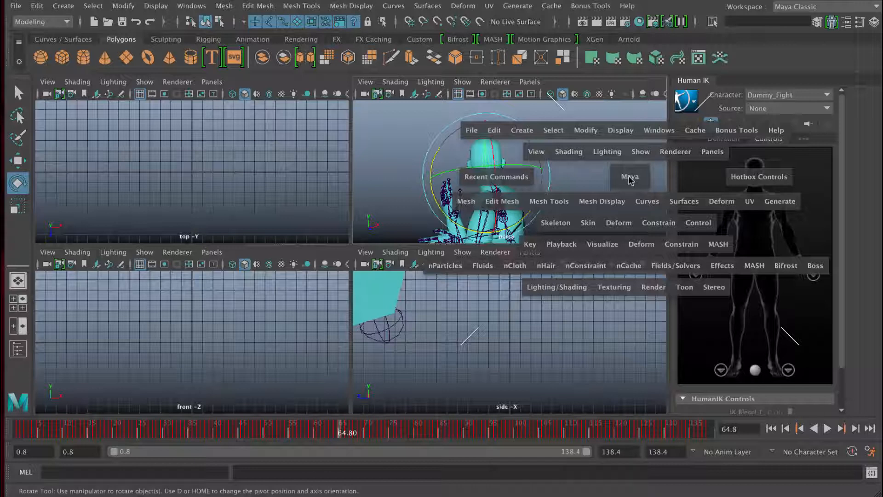
mouse_move(622, 178)
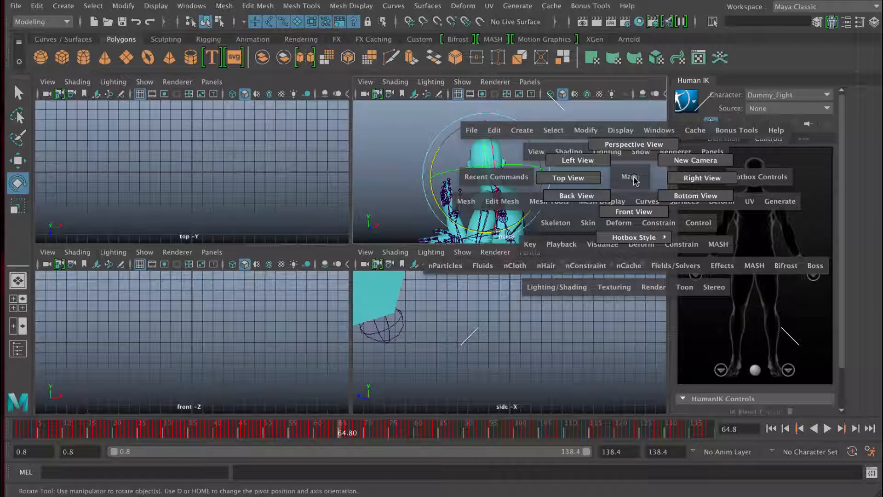
mouse_move(701, 177)
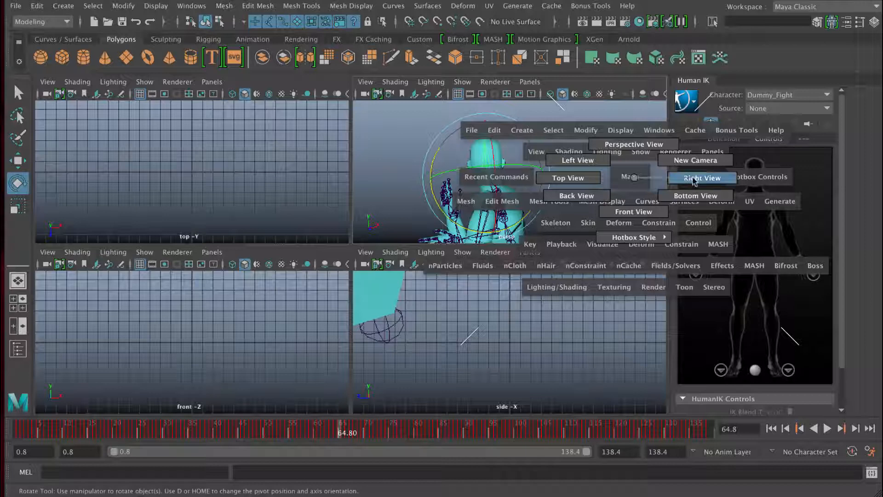
left_click(700, 177)
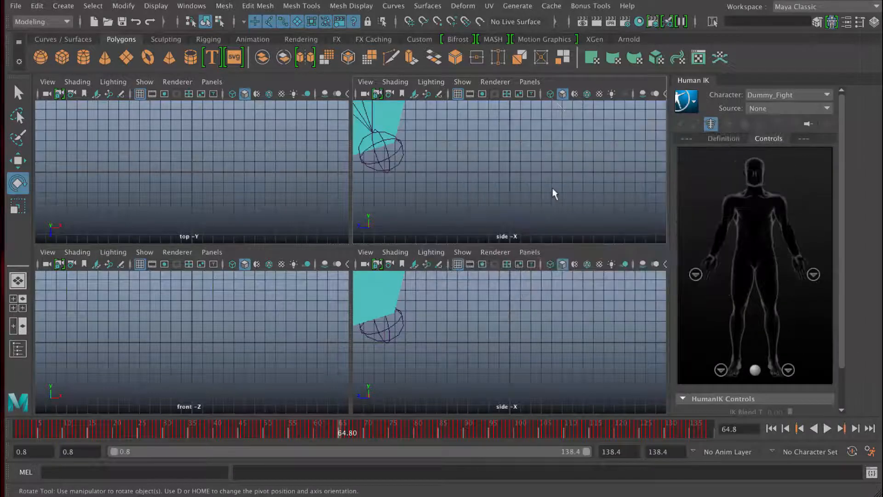
key("space")
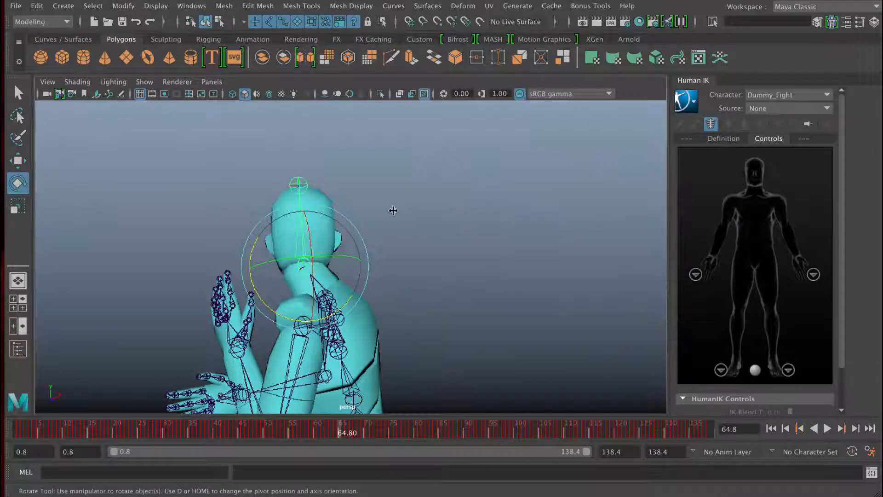
Switch the viewport to the side orthographic camera via Panels > Orthographic
left_click(211, 82)
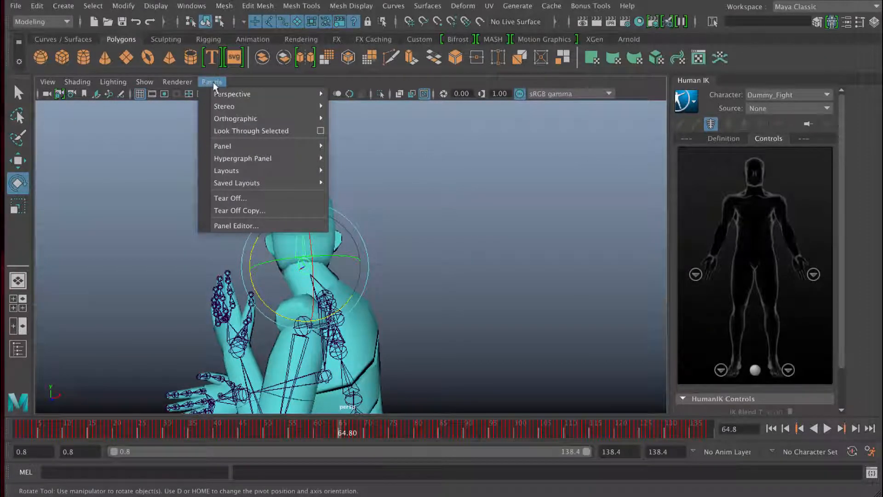
mouse_move(232, 94)
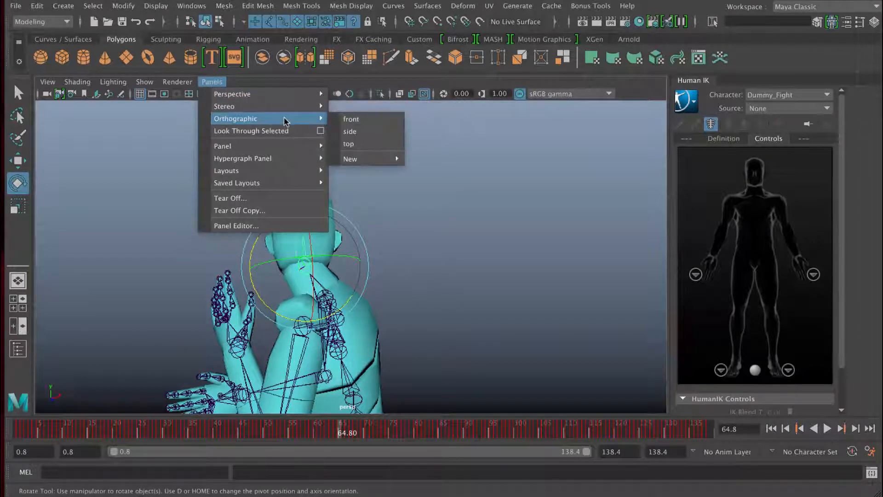
mouse_move(347, 143)
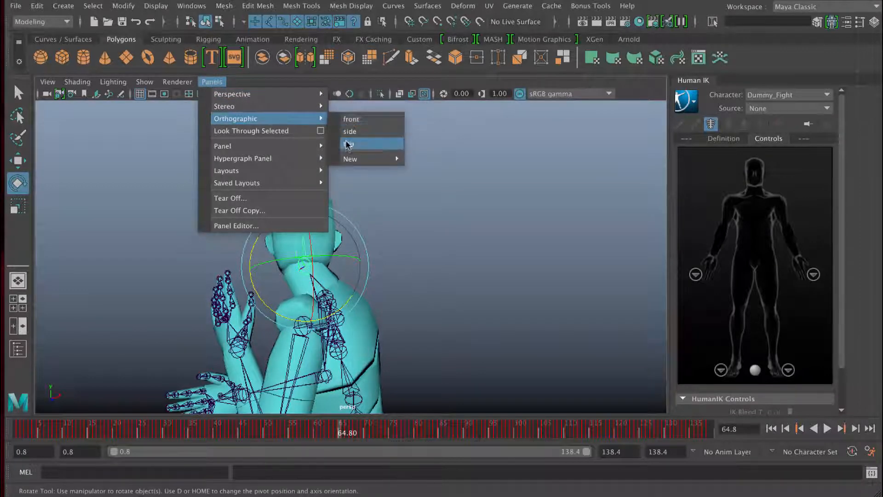
mouse_move(352, 144)
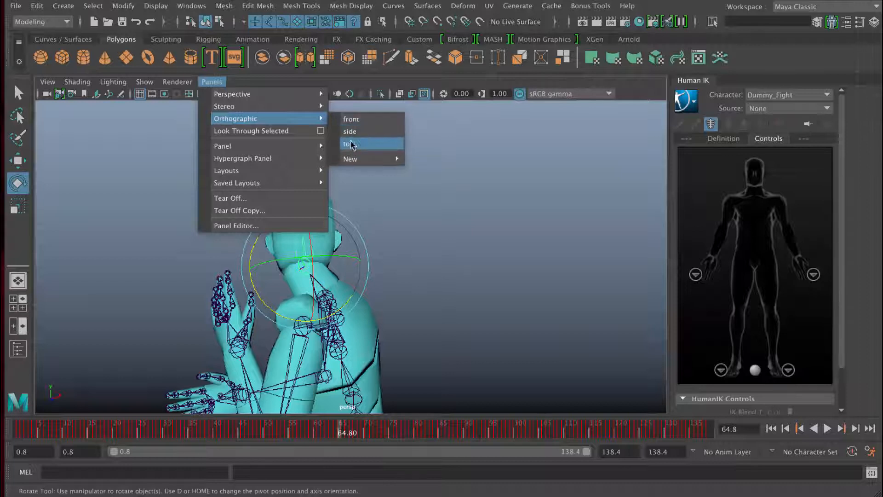
mouse_move(351, 132)
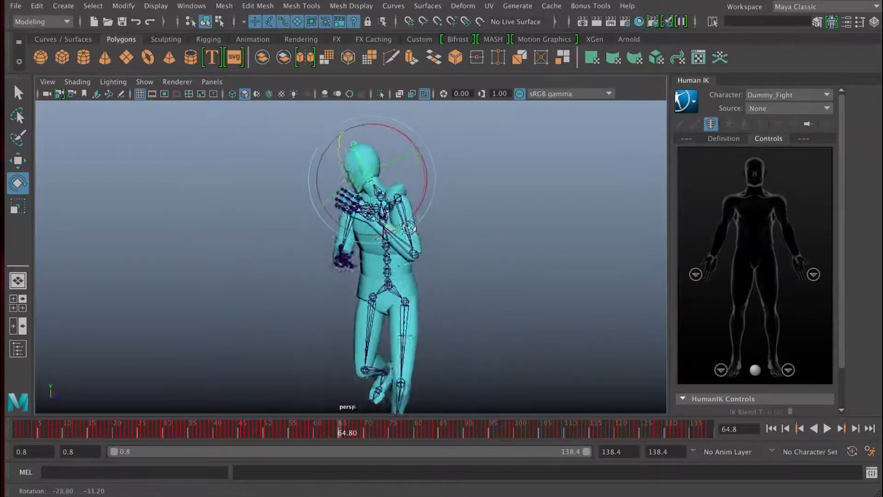
left_click(211, 82)
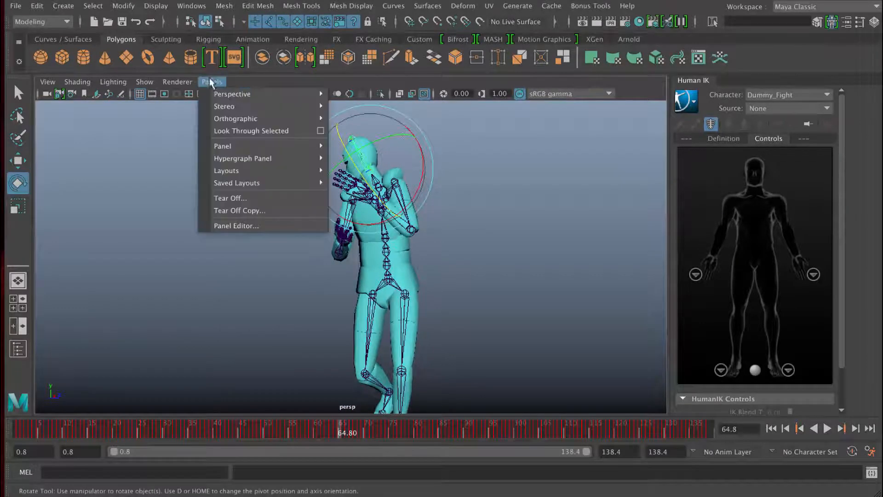
mouse_move(236, 119)
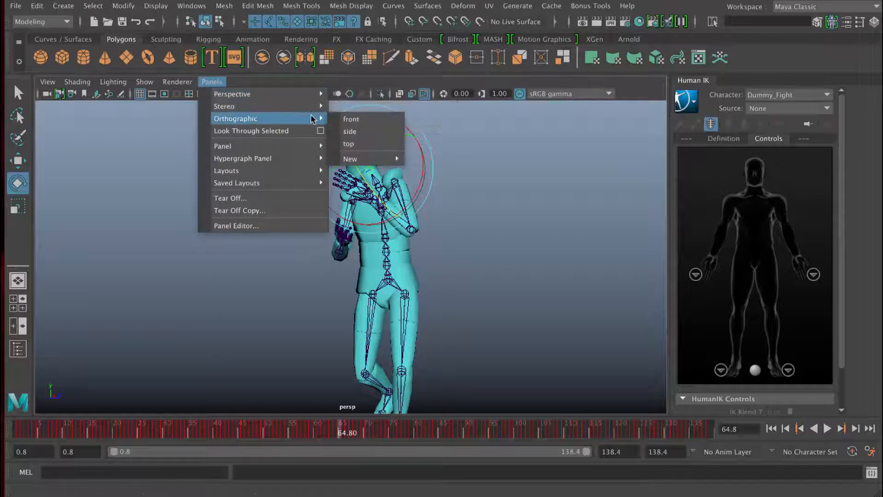
left_click(349, 132)
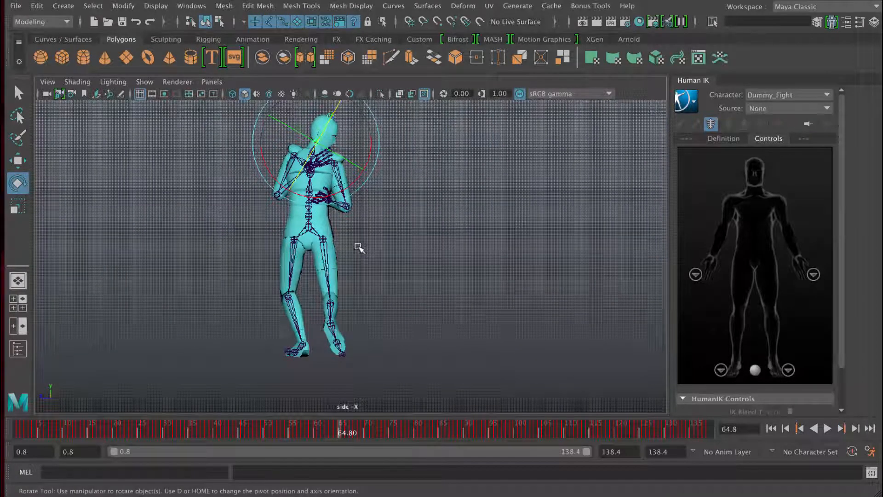
mouse_move(354, 269)
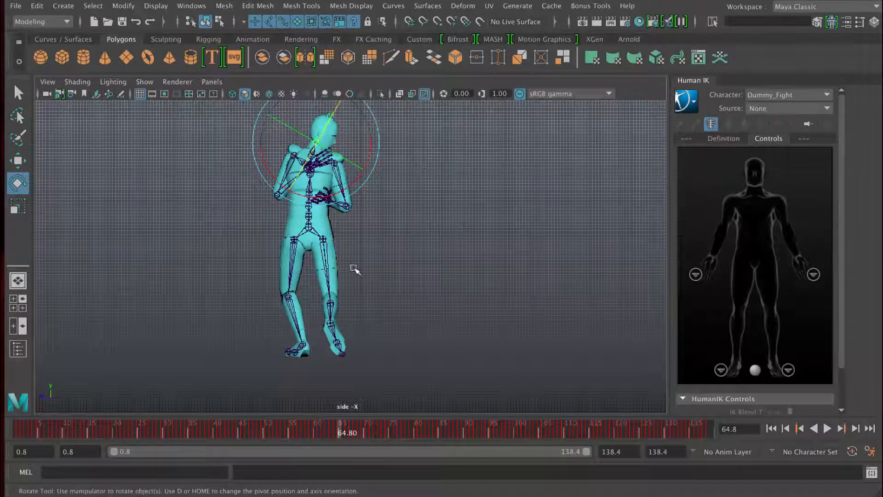
mouse_move(439, 232)
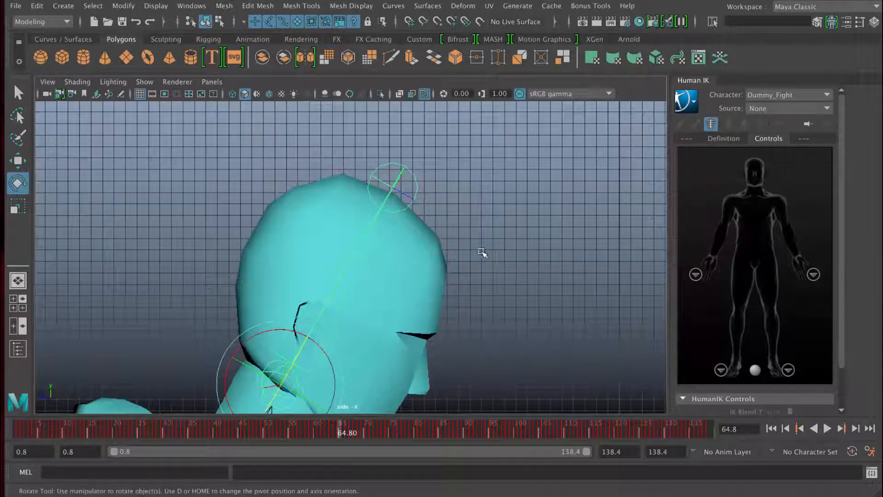
mouse_move(347, 273)
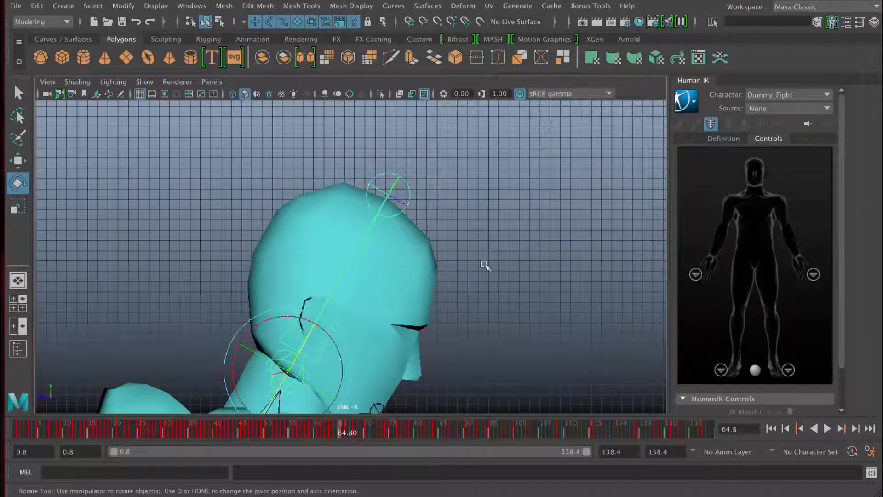
Deselect the dummy and zoom out in the side view
left_click(485, 265)
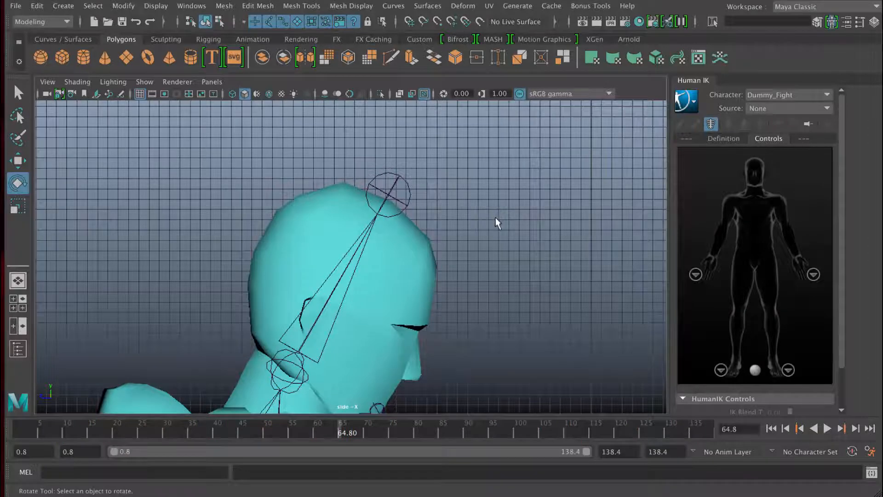
scroll("down", 3)
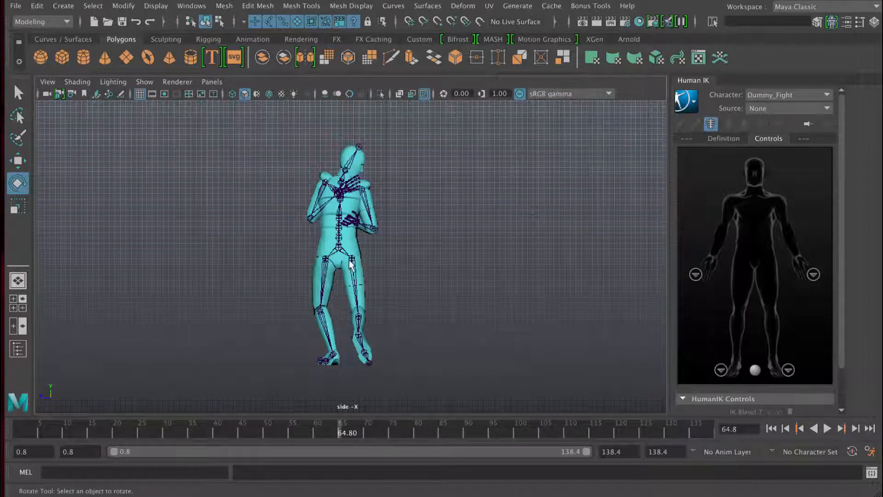
mouse_move(459, 244)
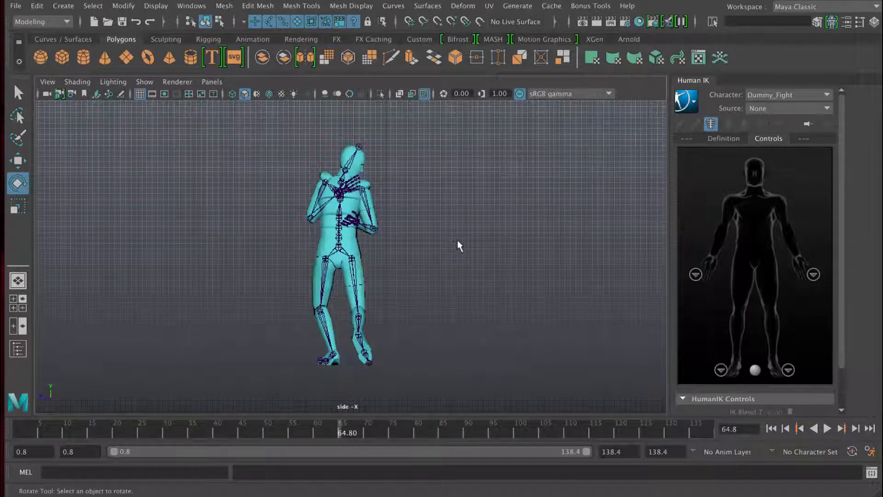
mouse_move(257, 167)
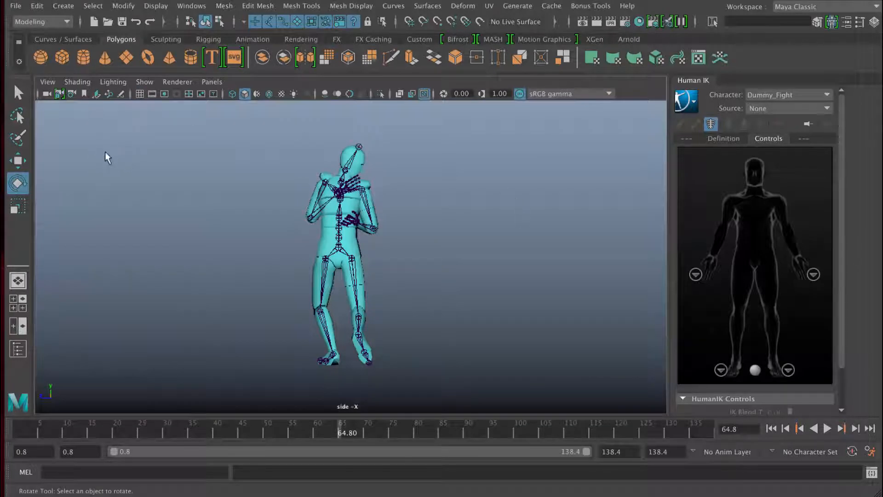
mouse_move(79, 48)
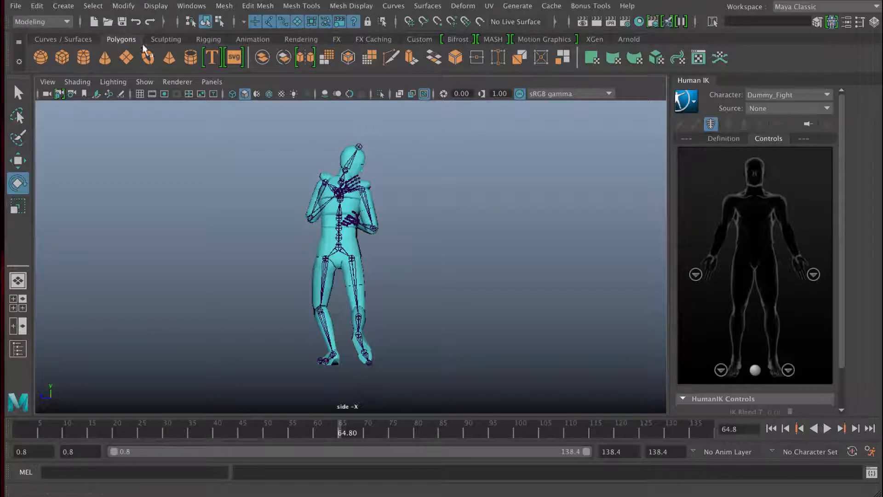
Browse the Animation and Rendering shelves, then create a polygon sphere from the Polygons shelf
left_click(252, 38)
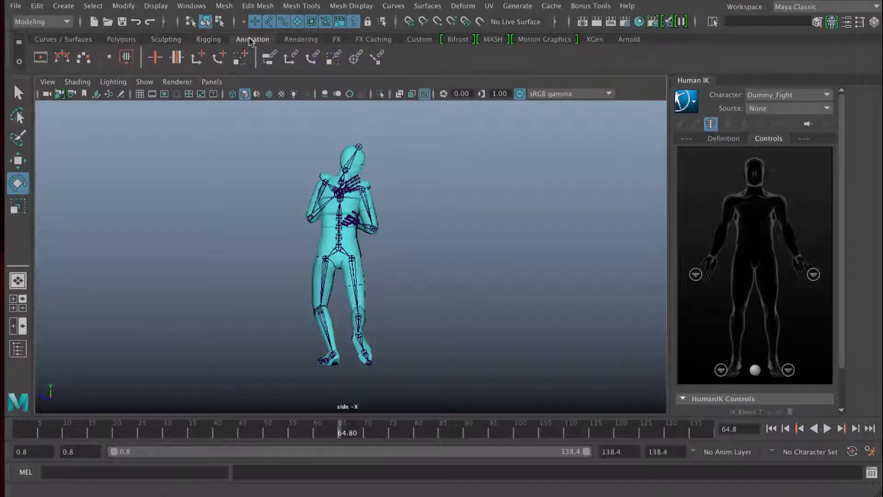
left_click(301, 38)
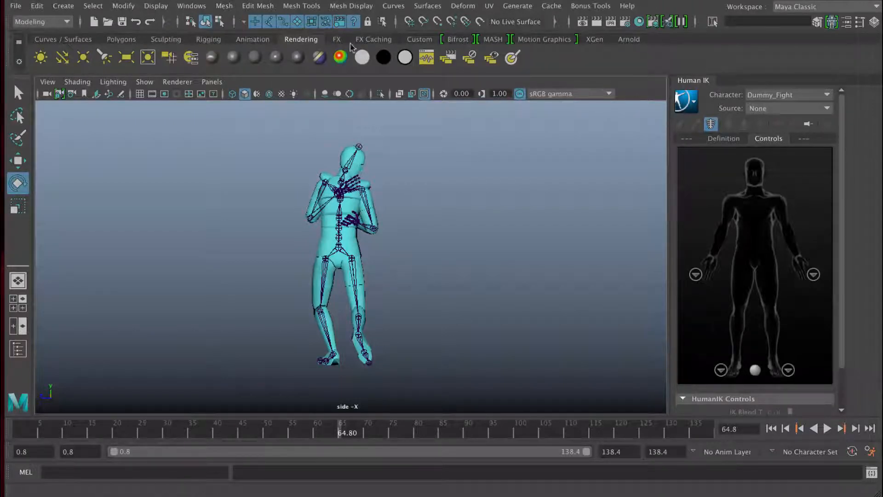
left_click(121, 40)
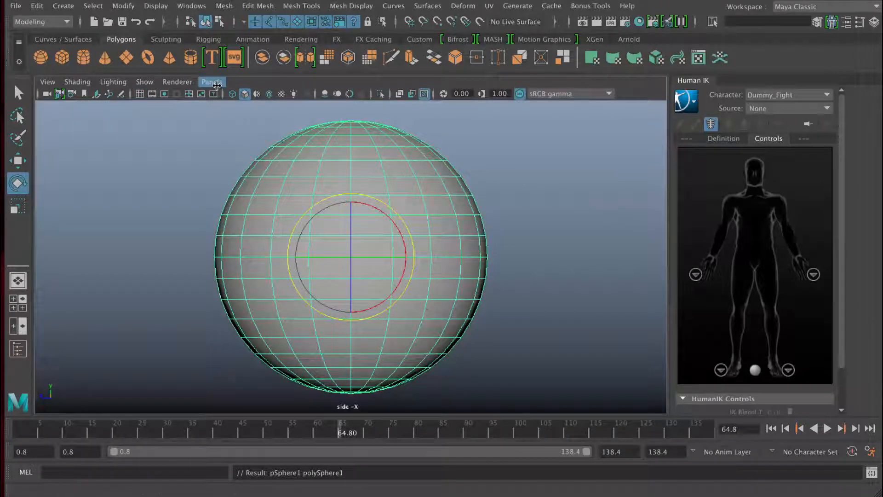
Switch the viewport to the persp camera and show the Outliner listing pSphere1
left_click(212, 81)
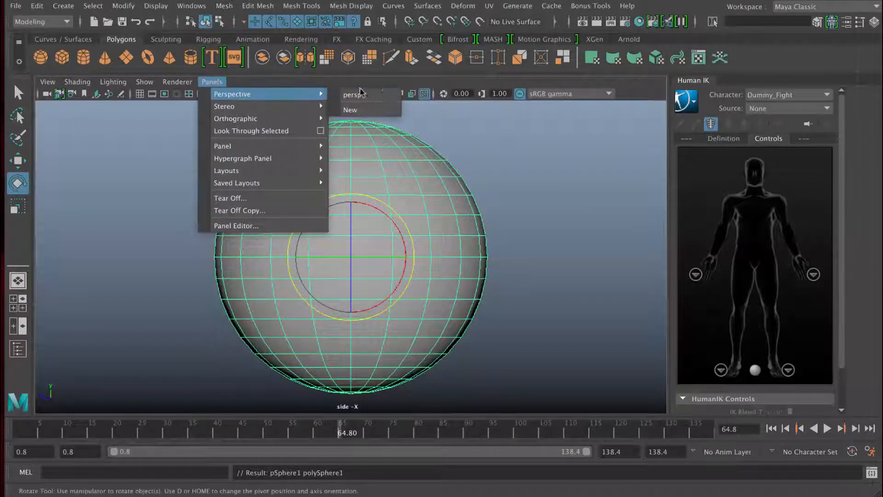
left_click(353, 94)
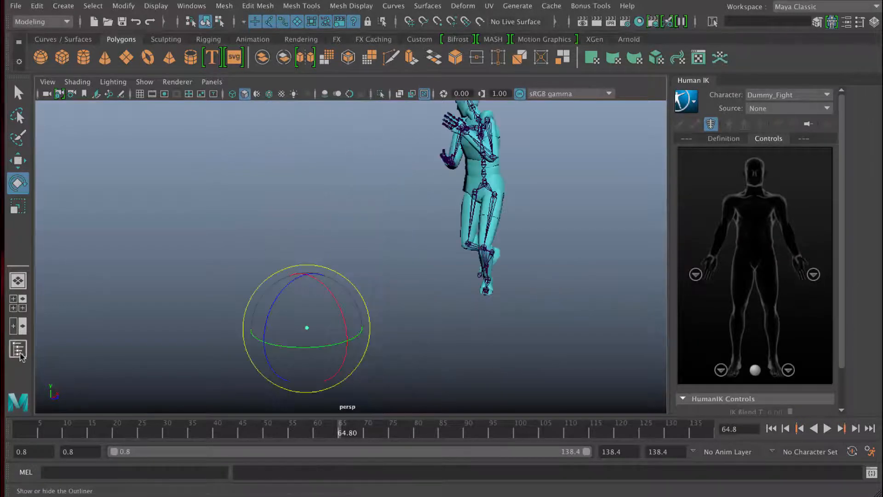
left_click(18, 350)
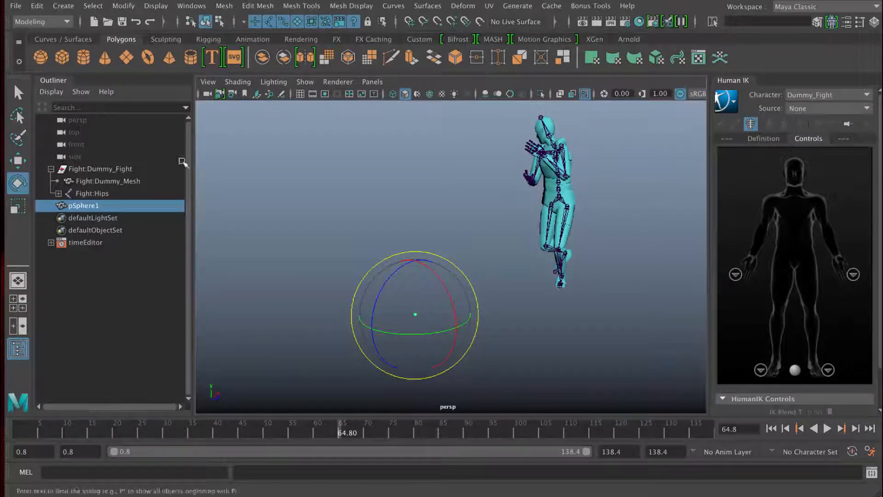
left_click(63, 5)
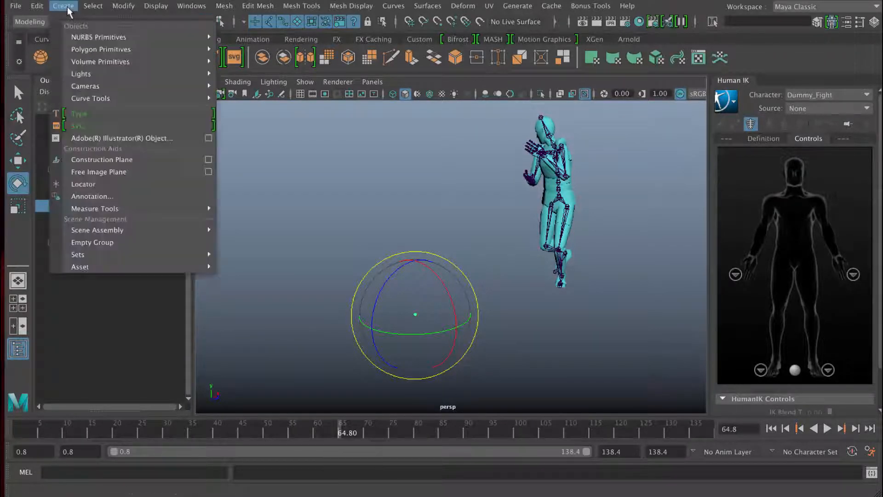
mouse_move(101, 48)
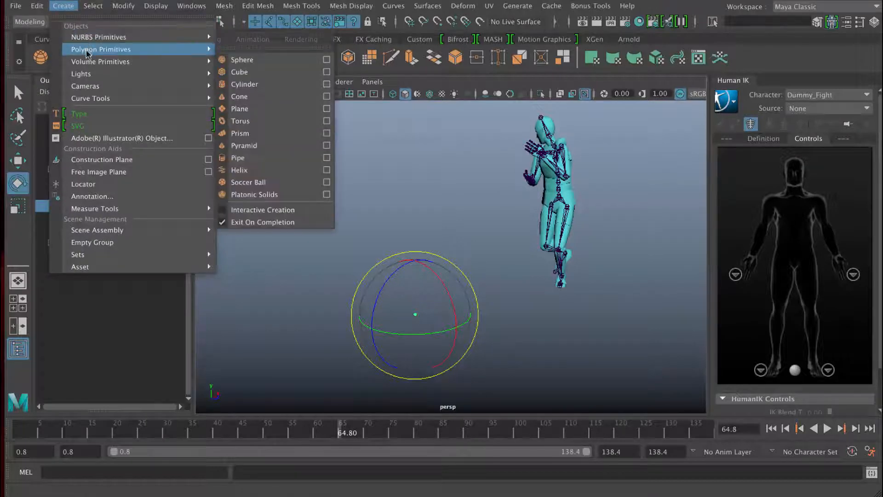
mouse_move(90, 98)
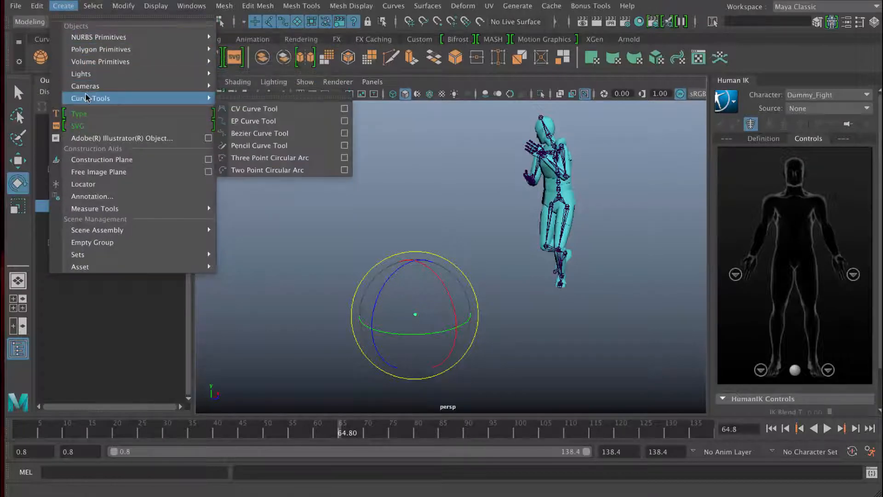
mouse_move(84, 86)
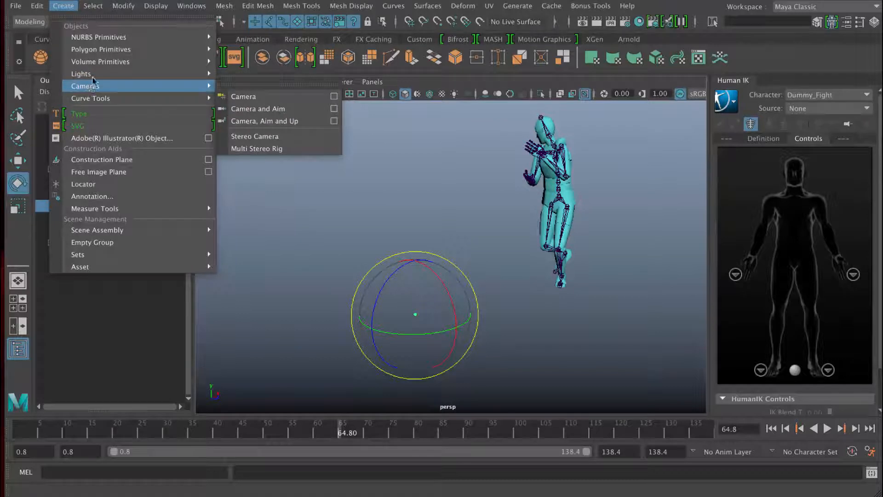
mouse_move(101, 49)
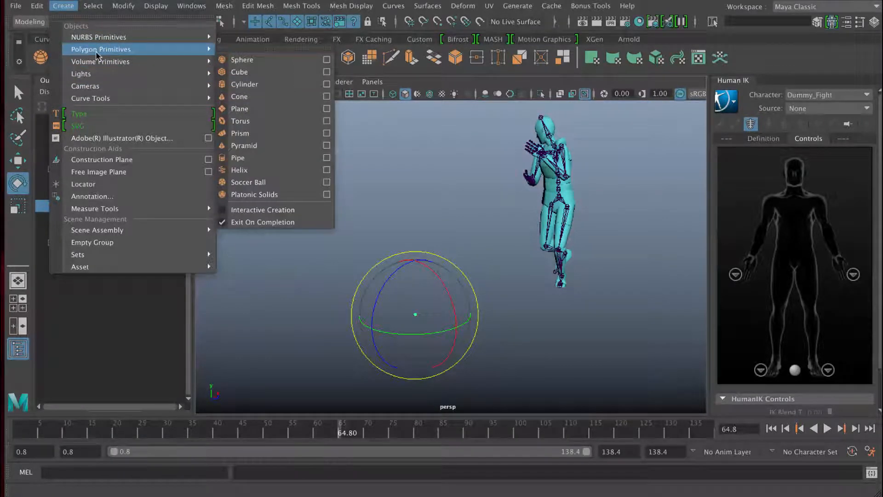
mouse_move(90, 99)
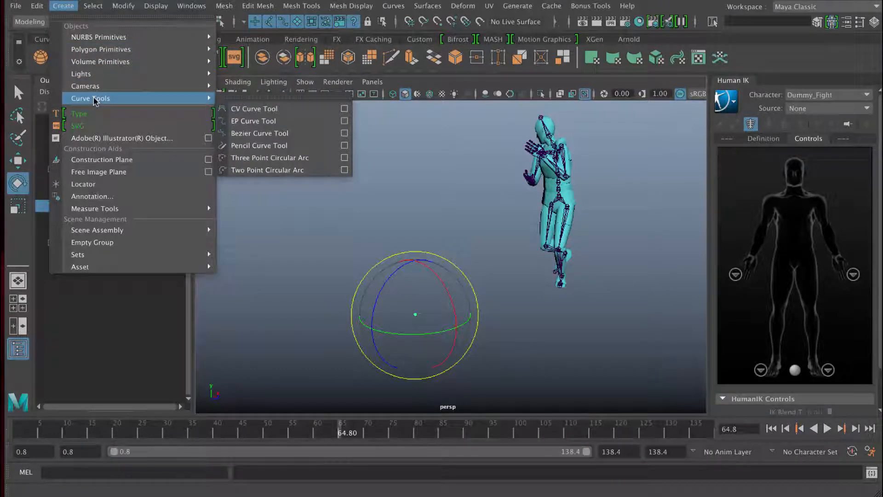
left_click(191, 6)
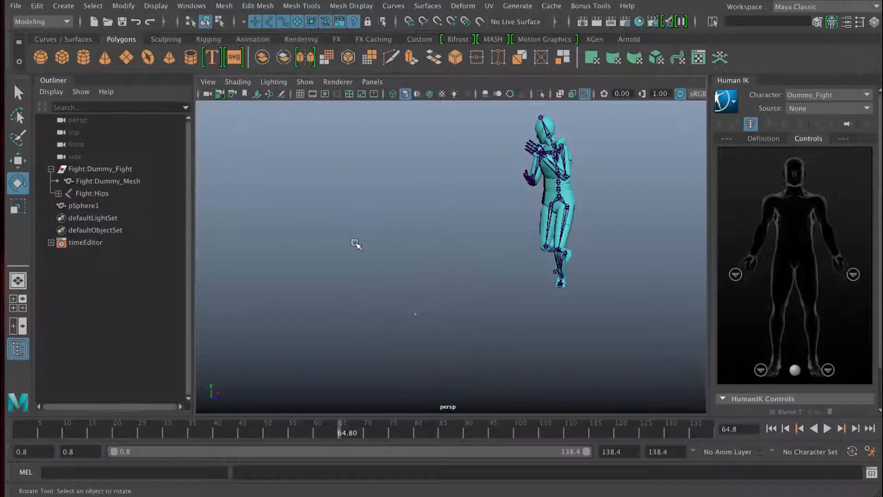
mouse_move(94, 238)
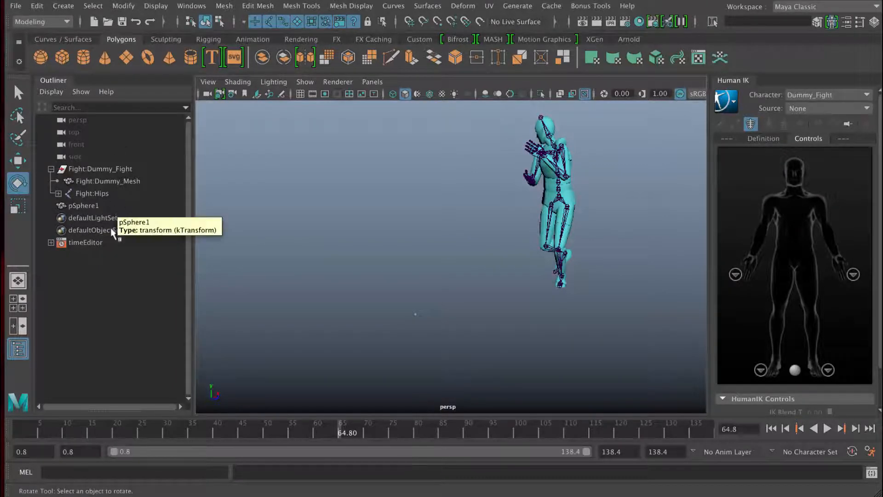
left_click(84, 205)
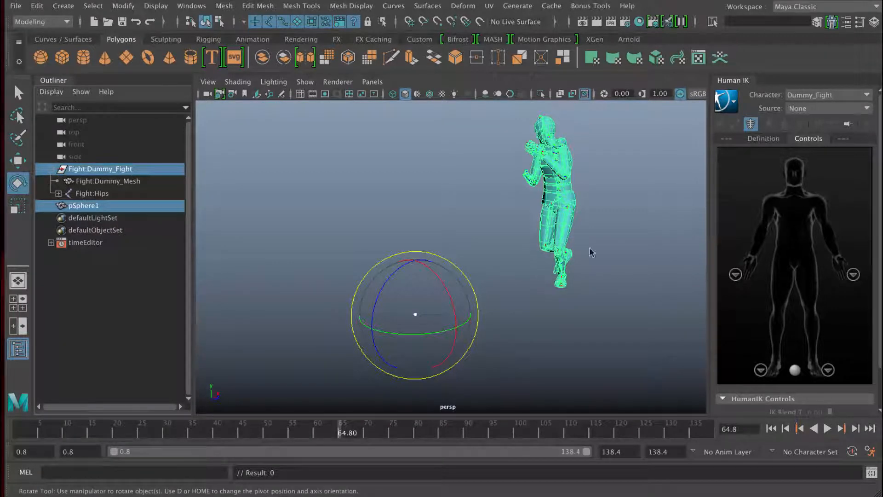
mouse_move(583, 206)
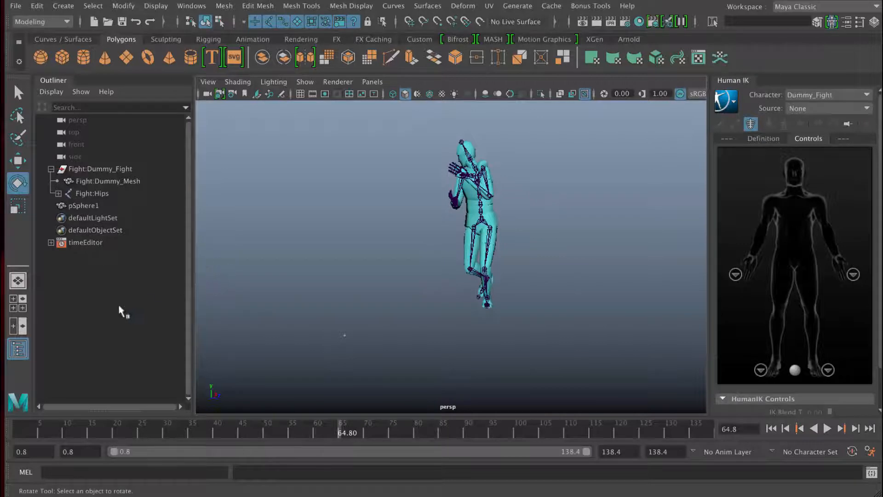
left_click(18, 349)
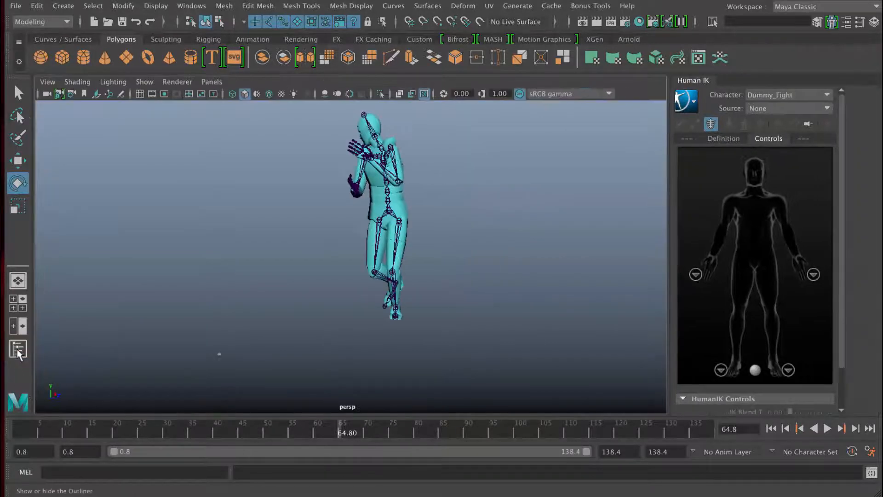
left_click(17, 350)
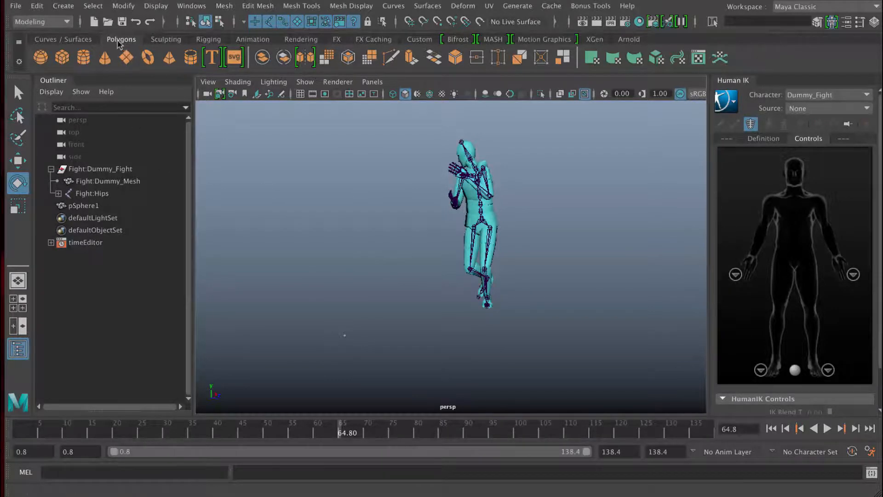
left_click(63, 5)
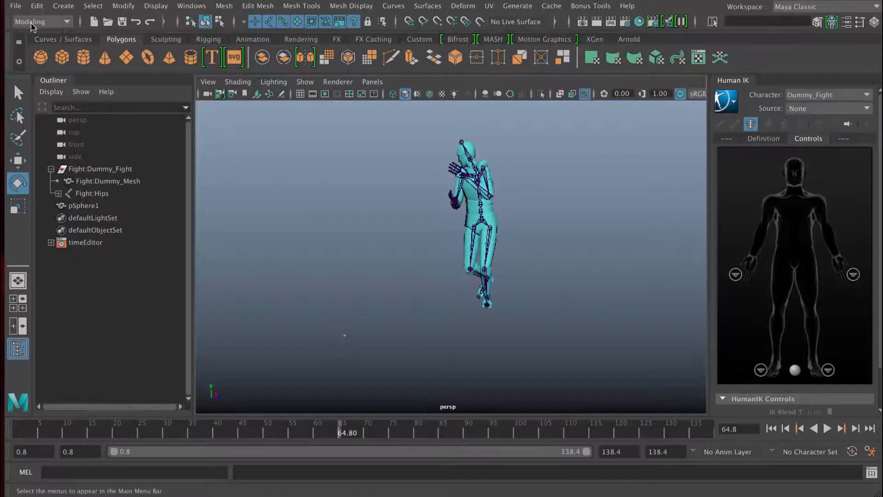
Switch the menu set to Animation, then Modeling, then Rigging
left_click(40, 21)
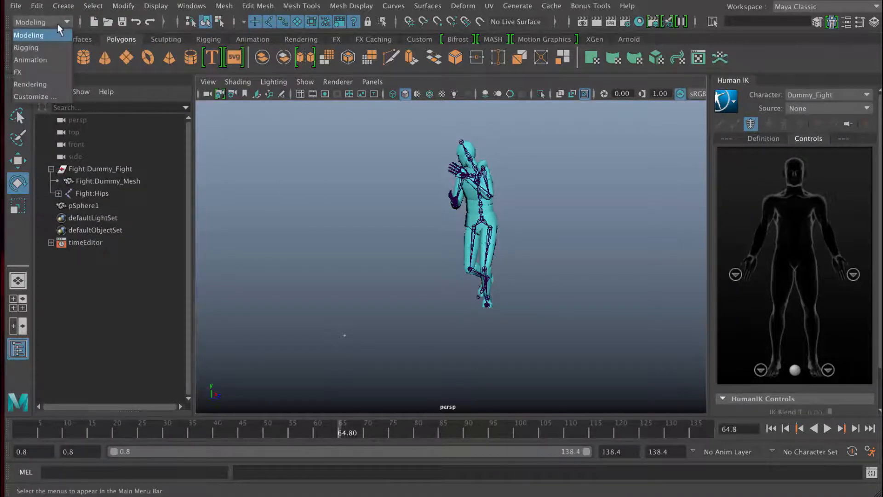
mouse_move(26, 47)
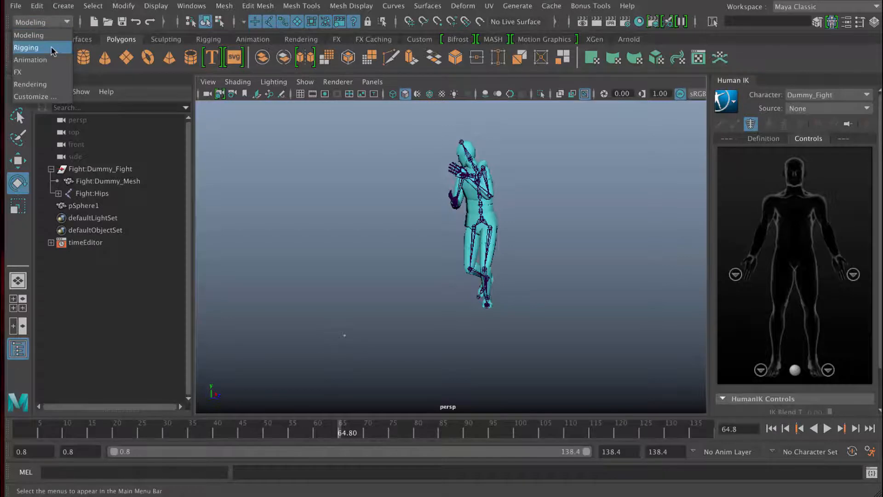
left_click(26, 47)
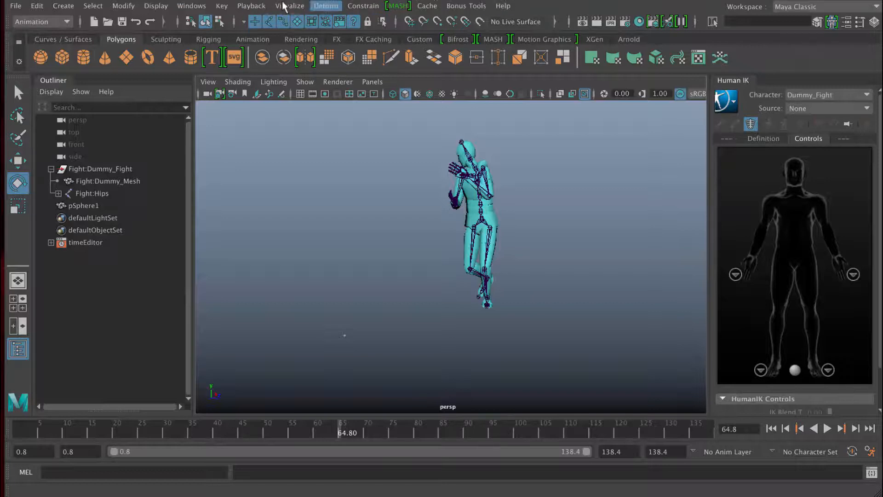
left_click(41, 22)
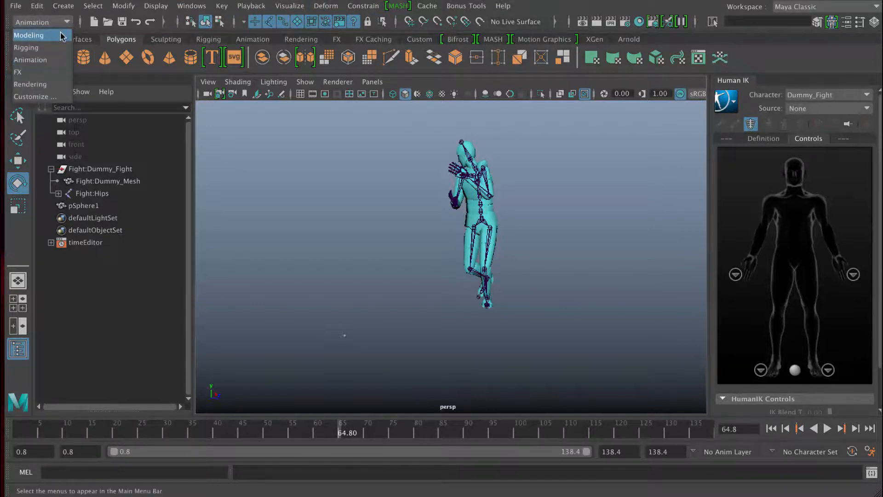
left_click(28, 35)
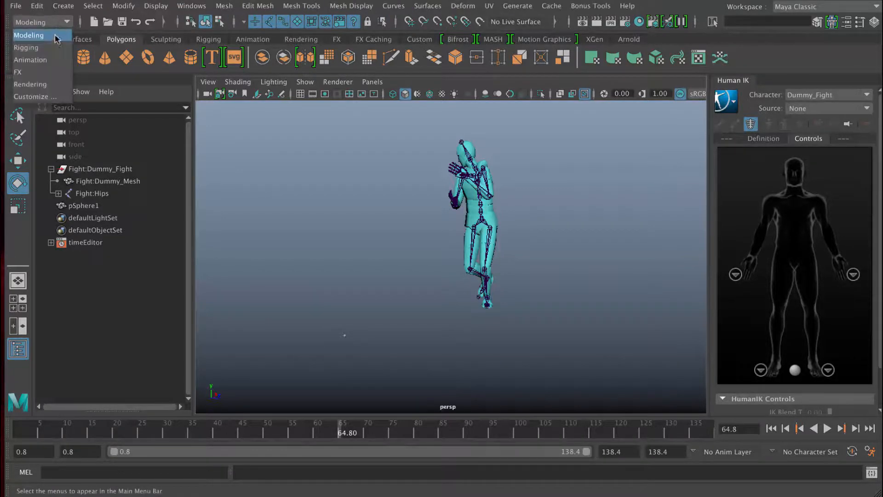
left_click(26, 47)
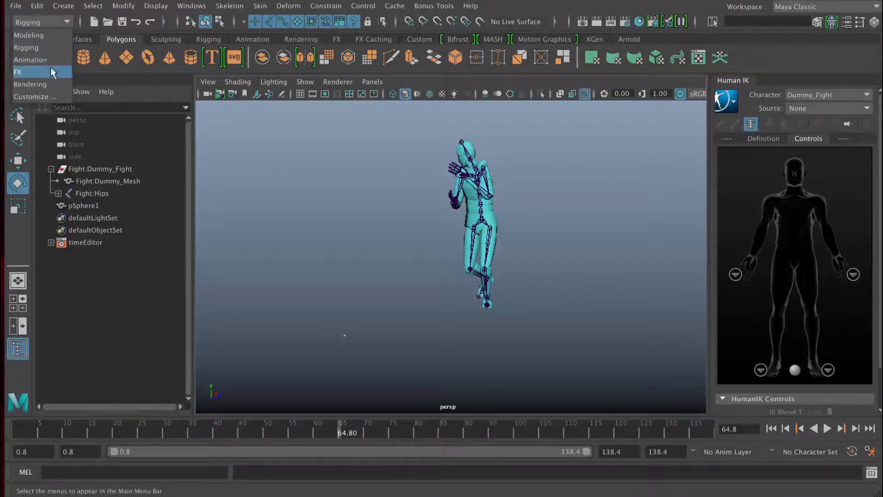